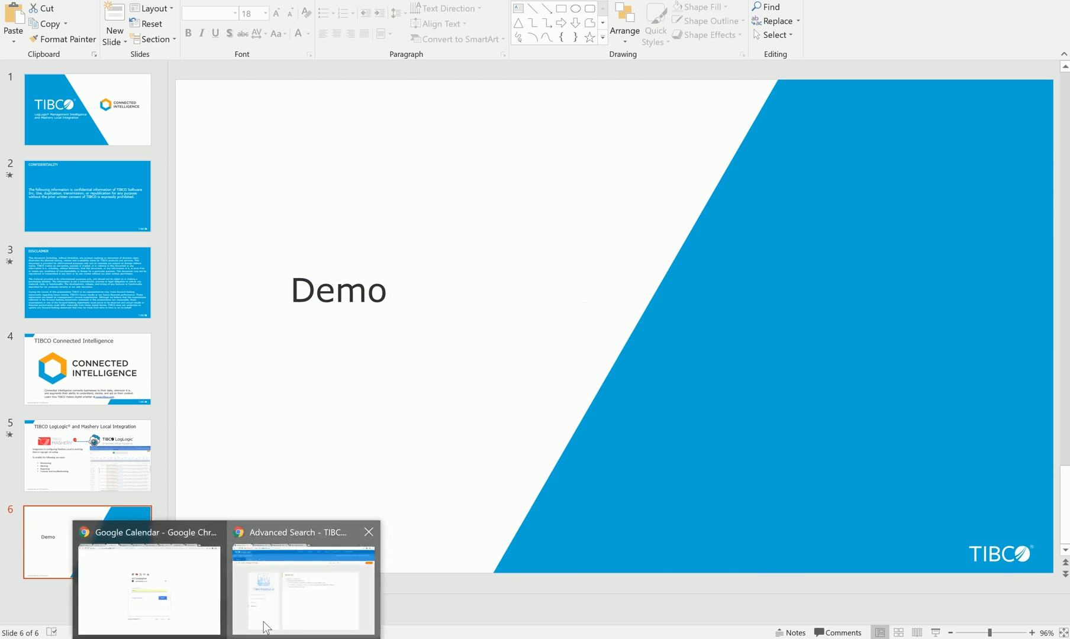
Switch from the PowerPoint Demo slide to the LogLogic Advanced Search window in Chrome.
click(296, 600)
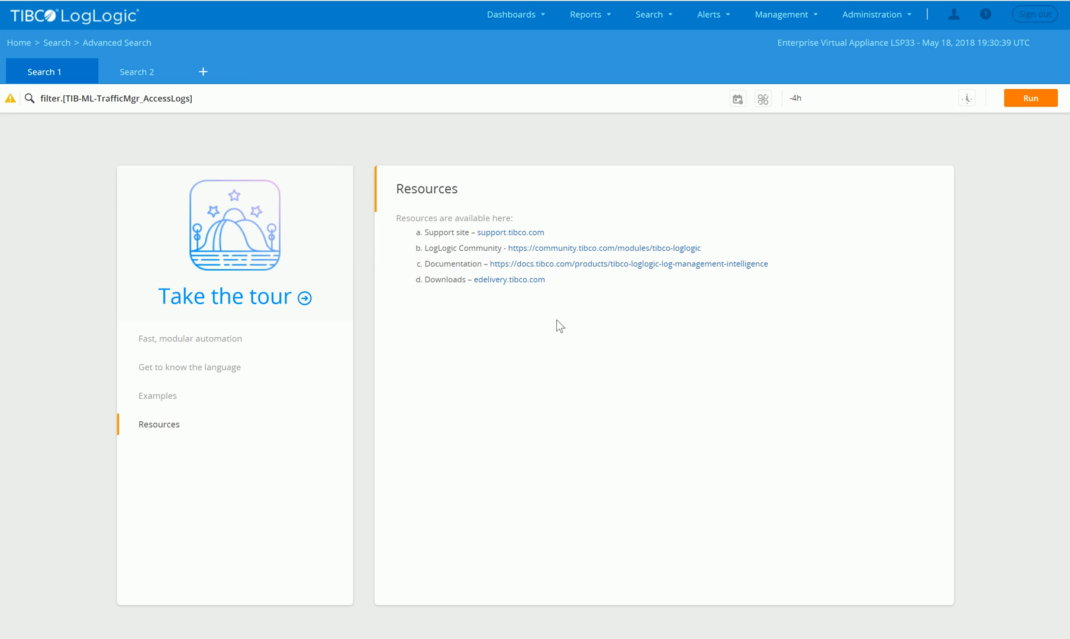
mouse_move(571, 67)
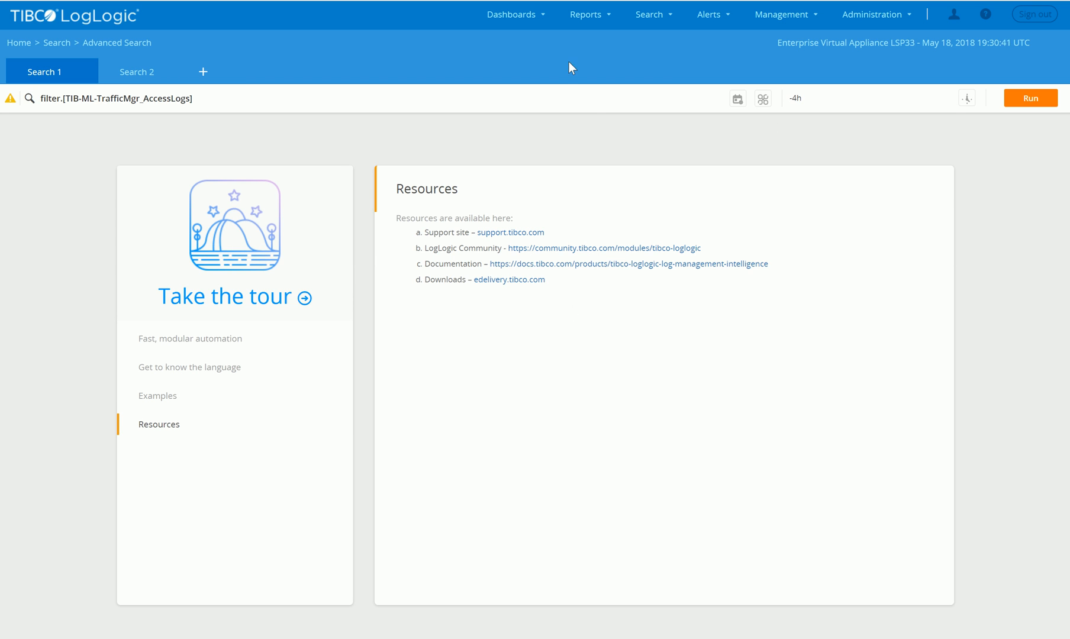
mouse_move(308, 133)
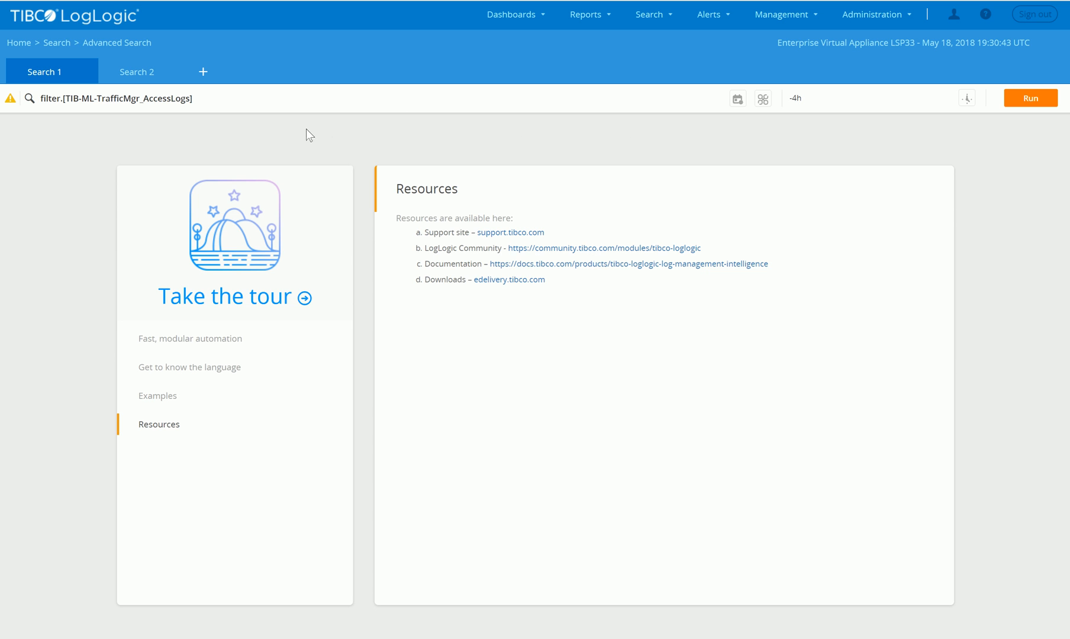
mouse_move(184, 116)
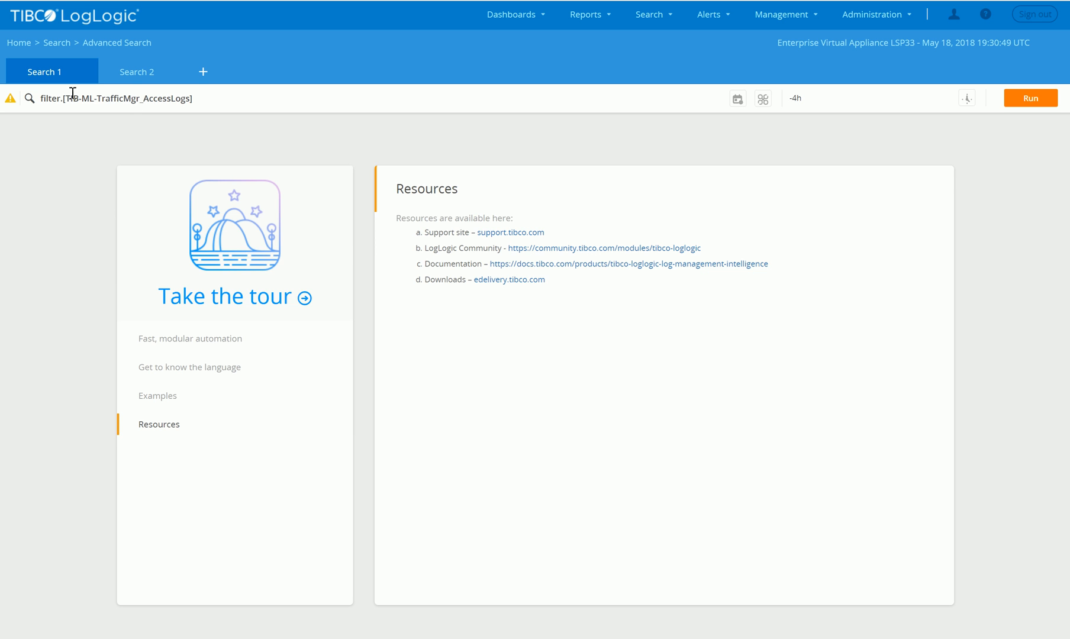
mouse_move(646, 82)
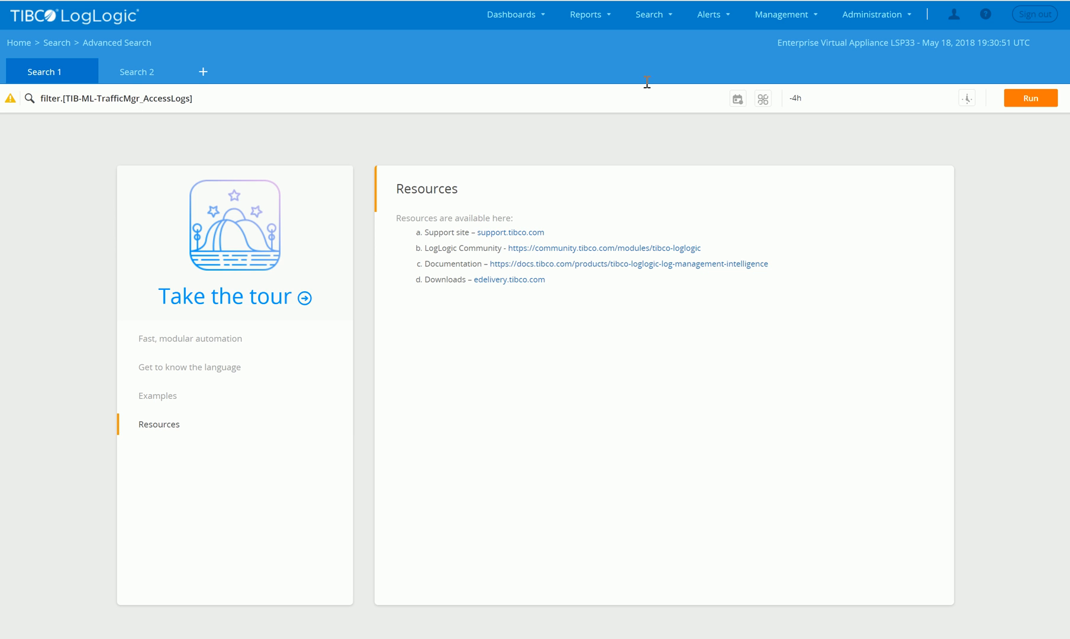
Run the TrafficMgr access log query, dismiss its completion notice, and compare Table and Raw views.
click(1030, 98)
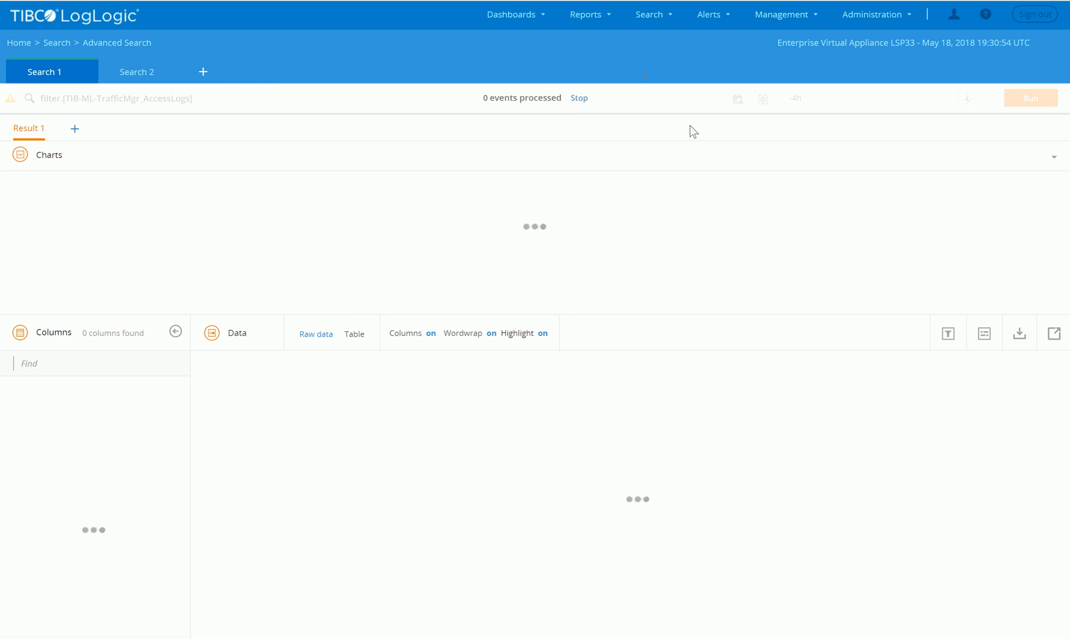
mouse_move(138, 95)
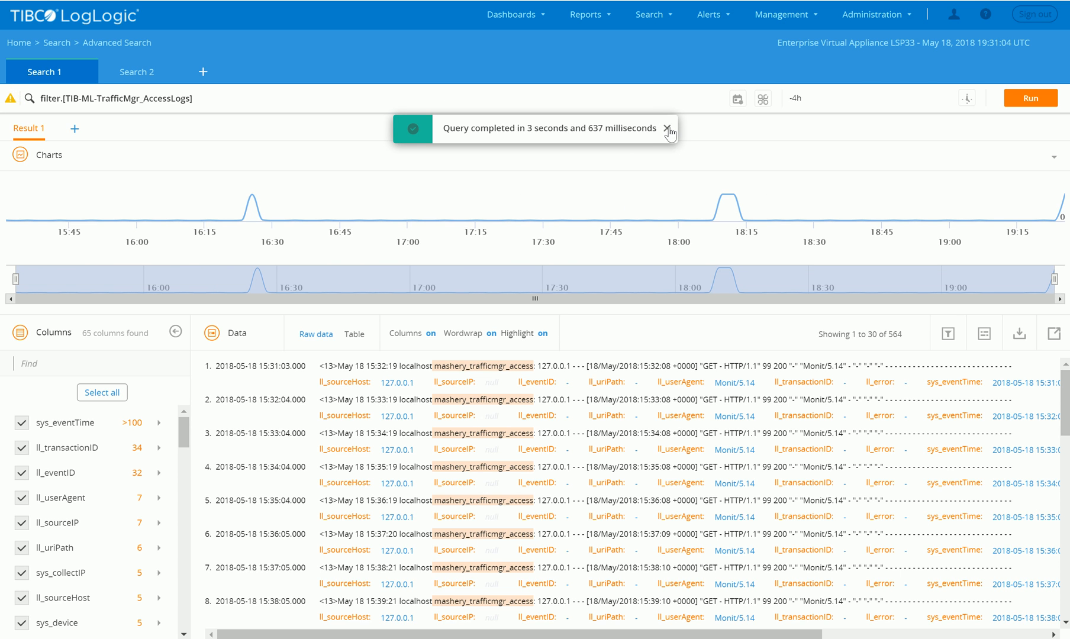
click(667, 129)
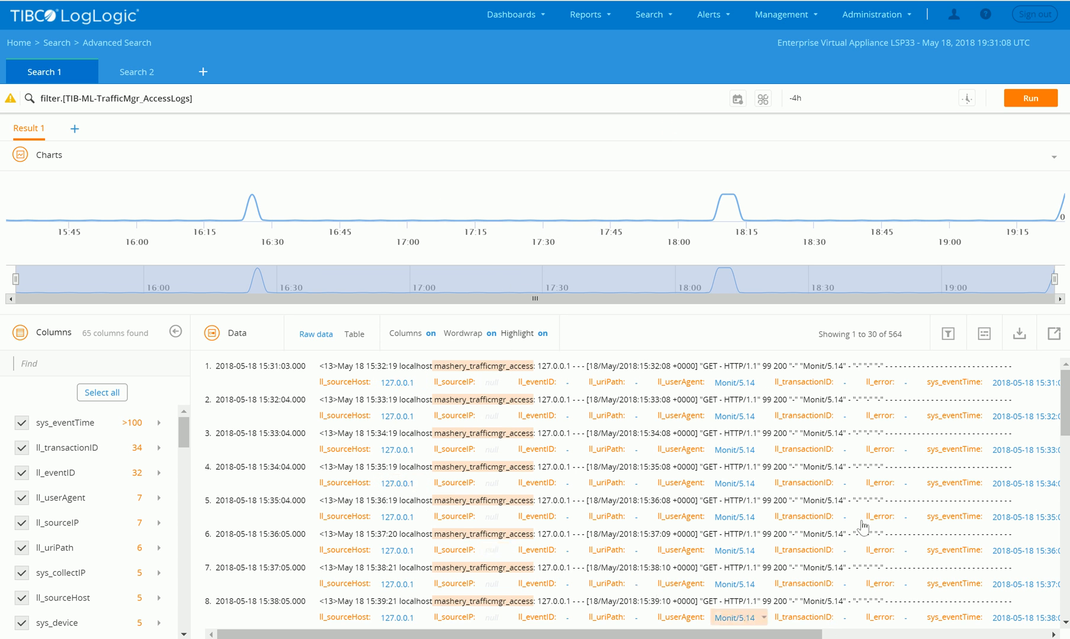
mouse_move(464, 403)
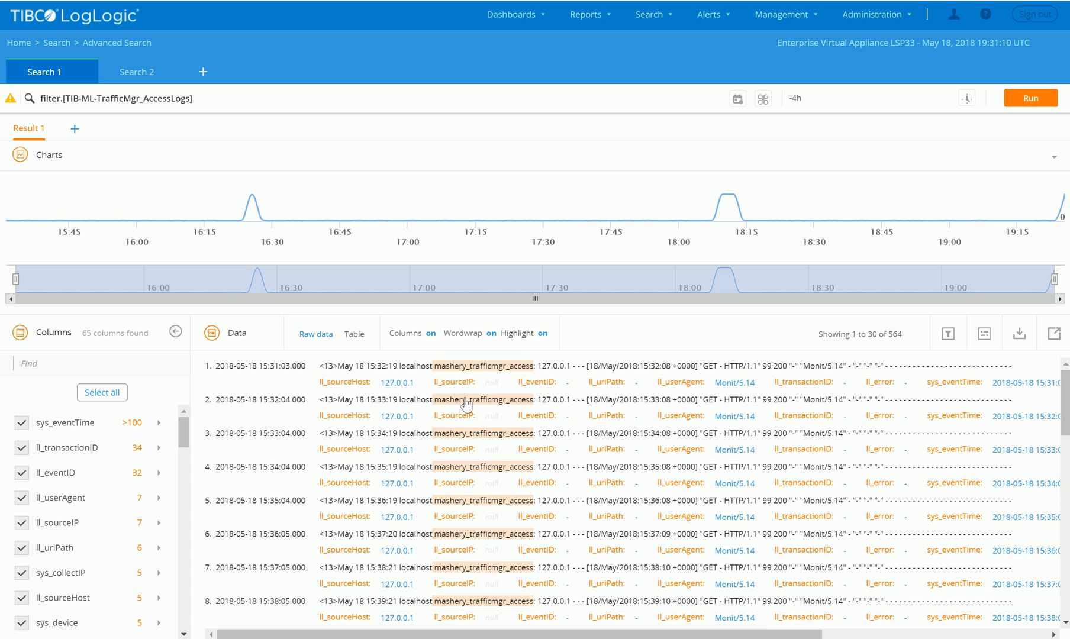
double_click(398, 382)
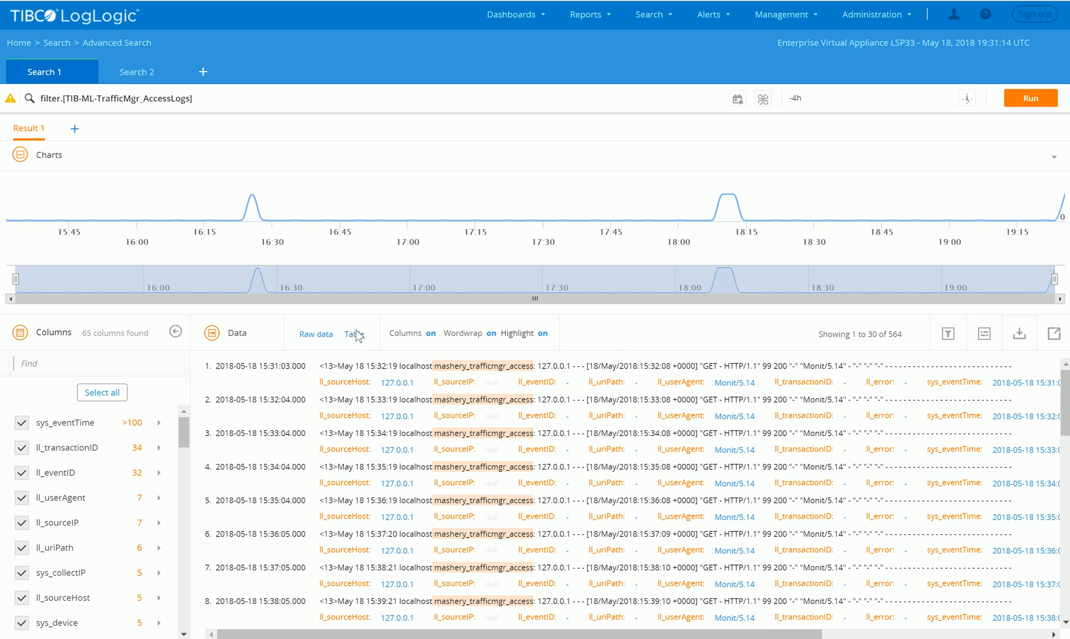
click(354, 334)
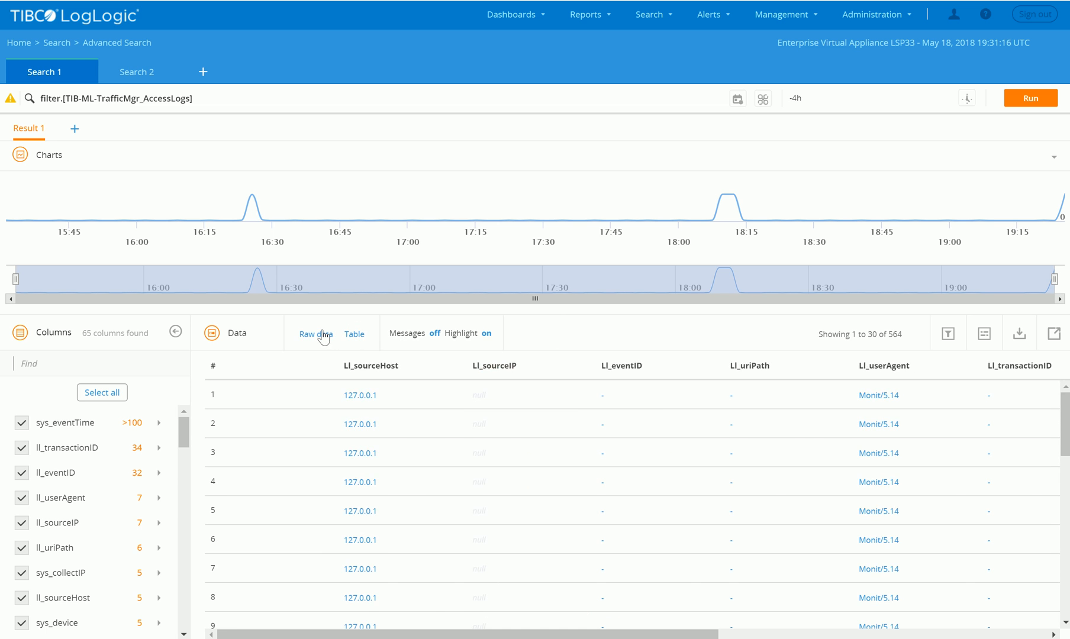
click(315, 334)
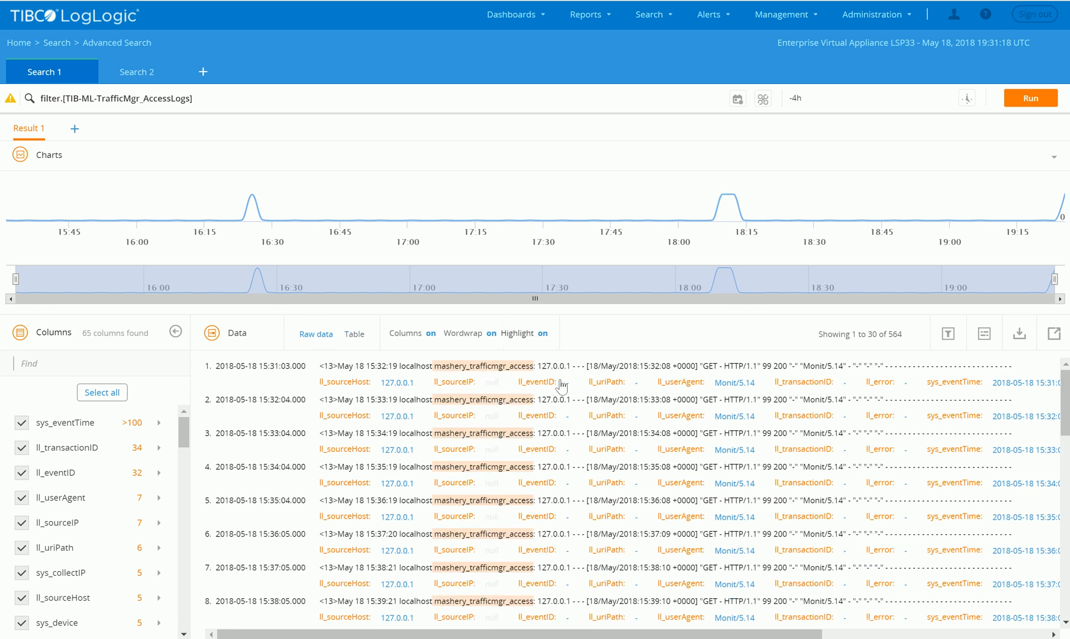
mouse_move(185, 437)
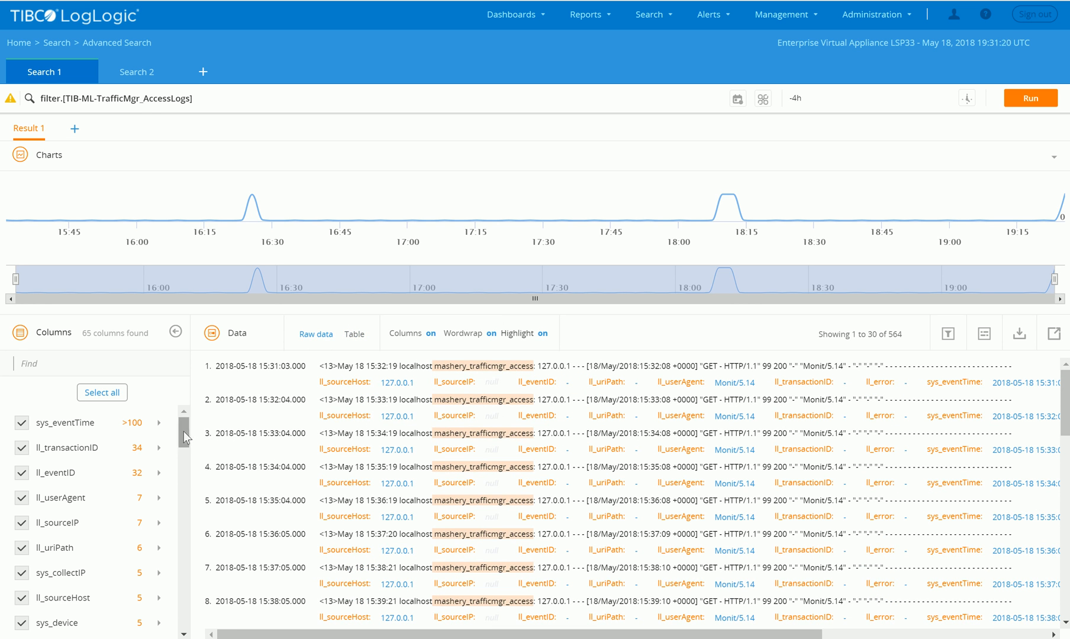
mouse_move(317, 379)
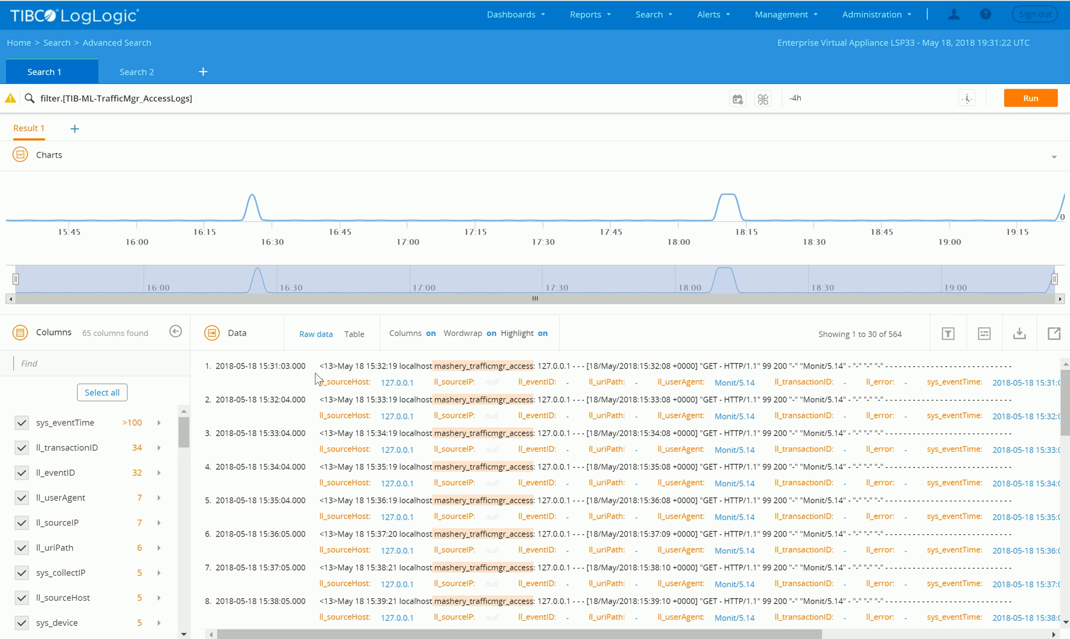
mouse_move(186, 436)
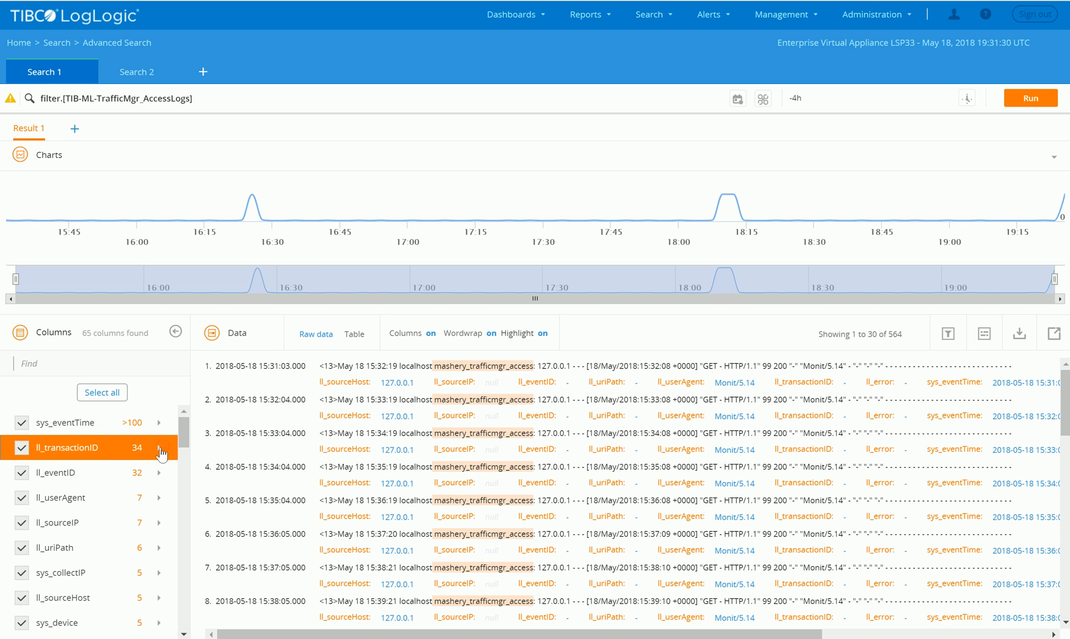
click(160, 447)
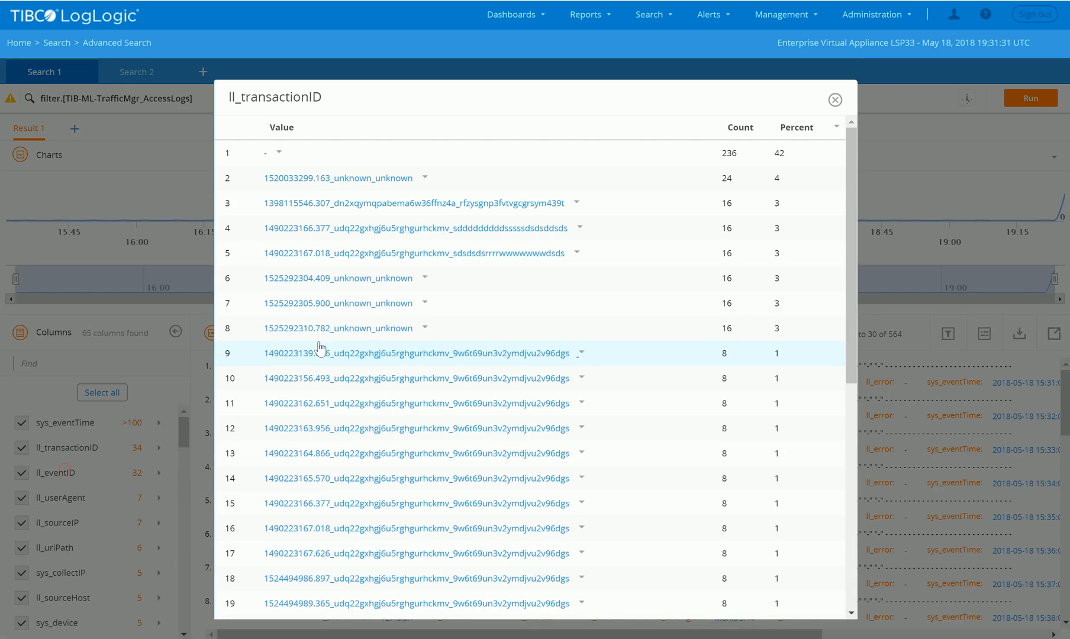
scroll(down, 3)
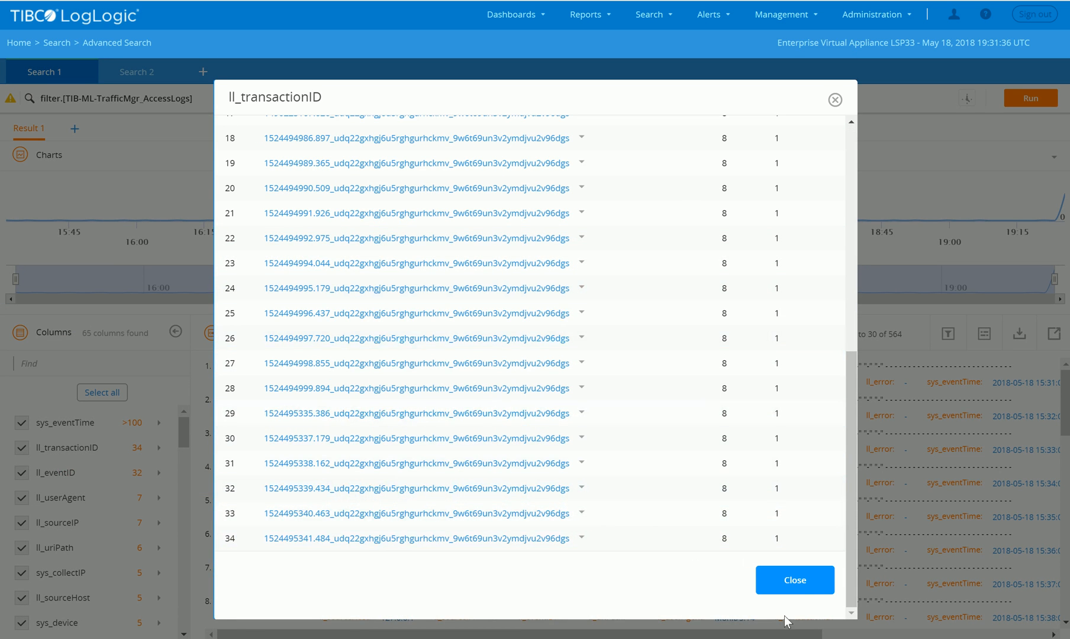
click(794, 580)
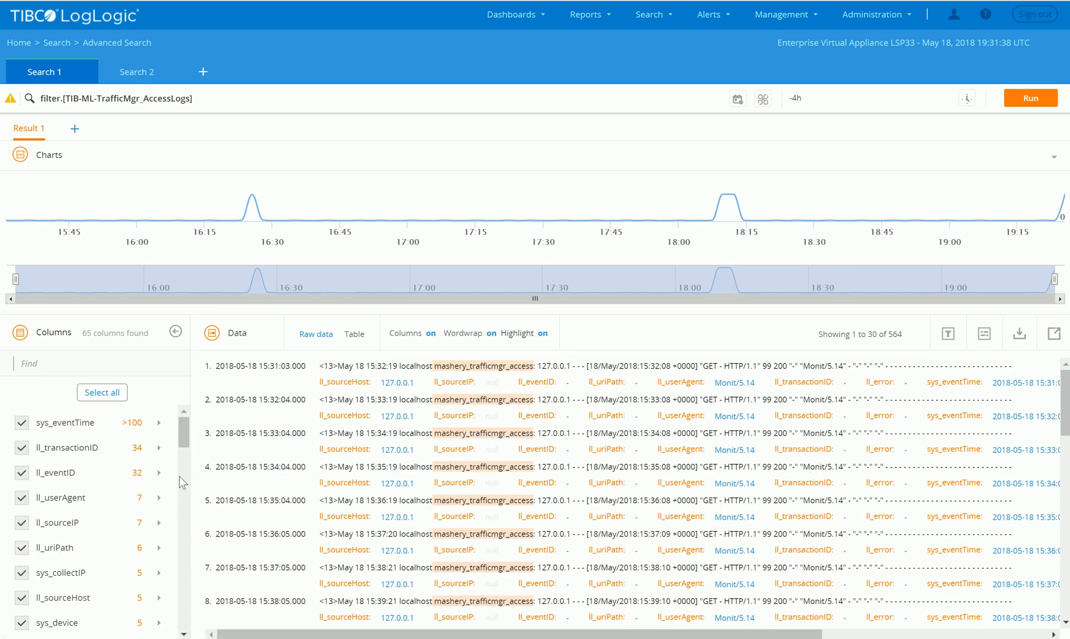
Filter to event ID 00e7823e-adbf-43a6-947b-5237bd9990c8 between 17:54 and 18:25, then hide the chart.
click(68, 472)
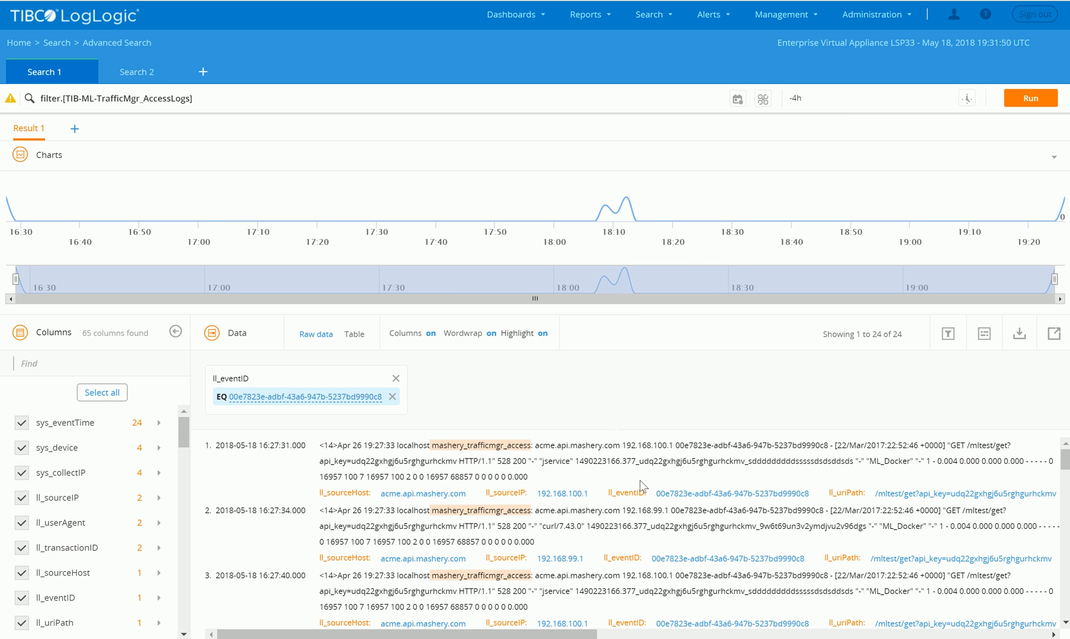
scroll(down, 3)
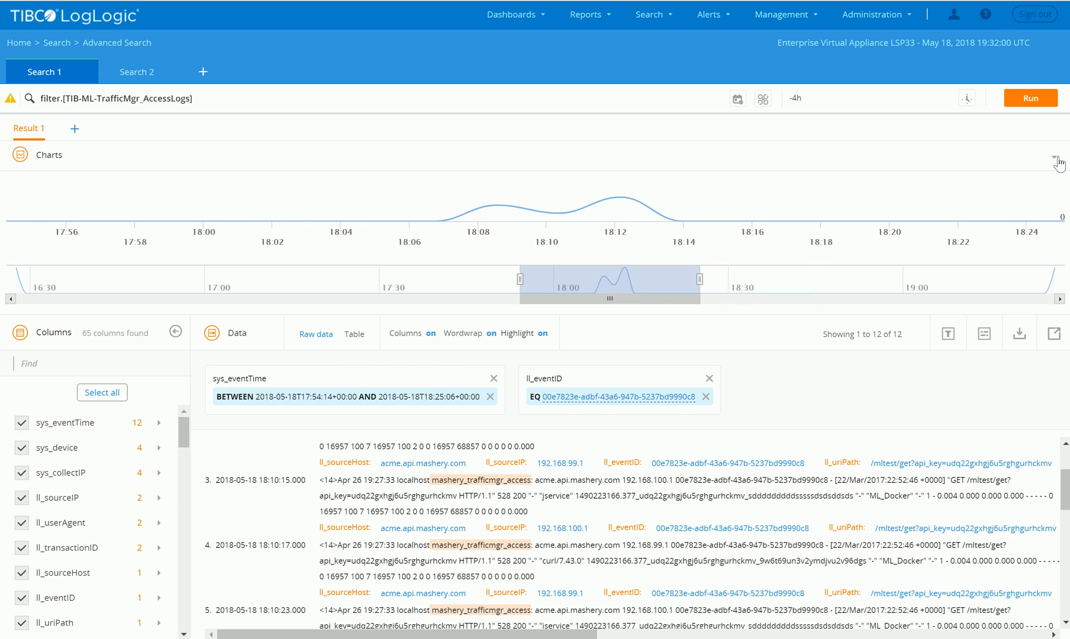
click(1057, 157)
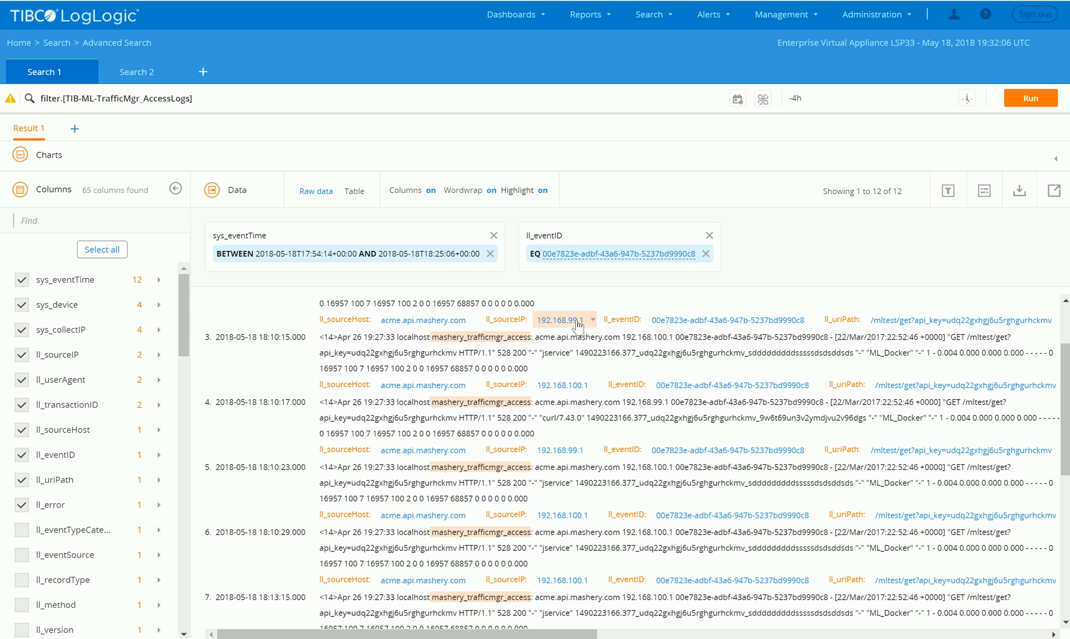
click(136, 72)
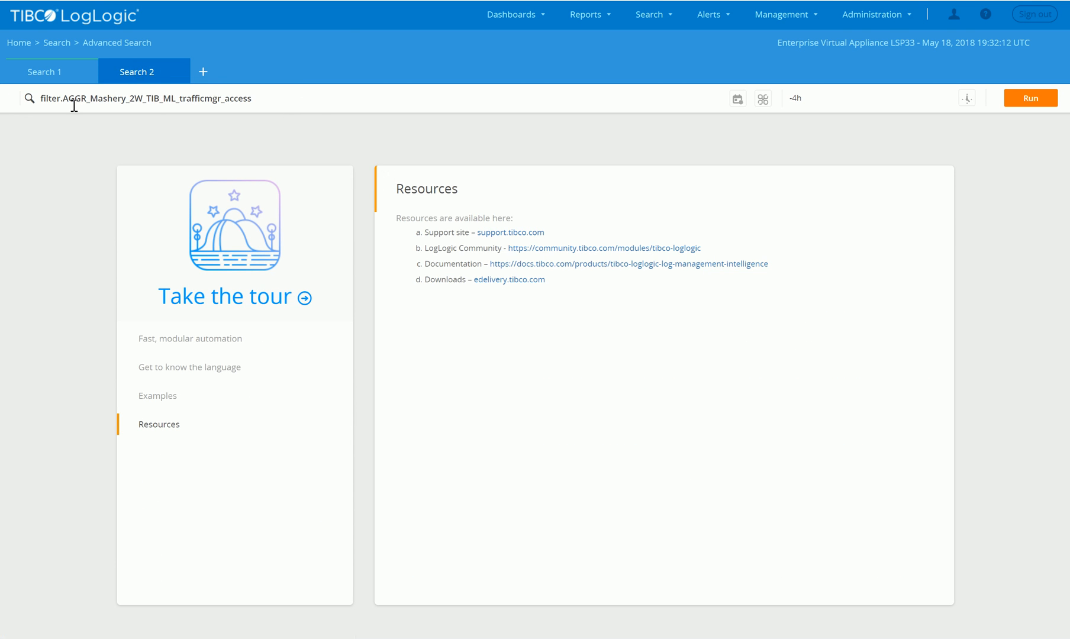
mouse_move(267, 113)
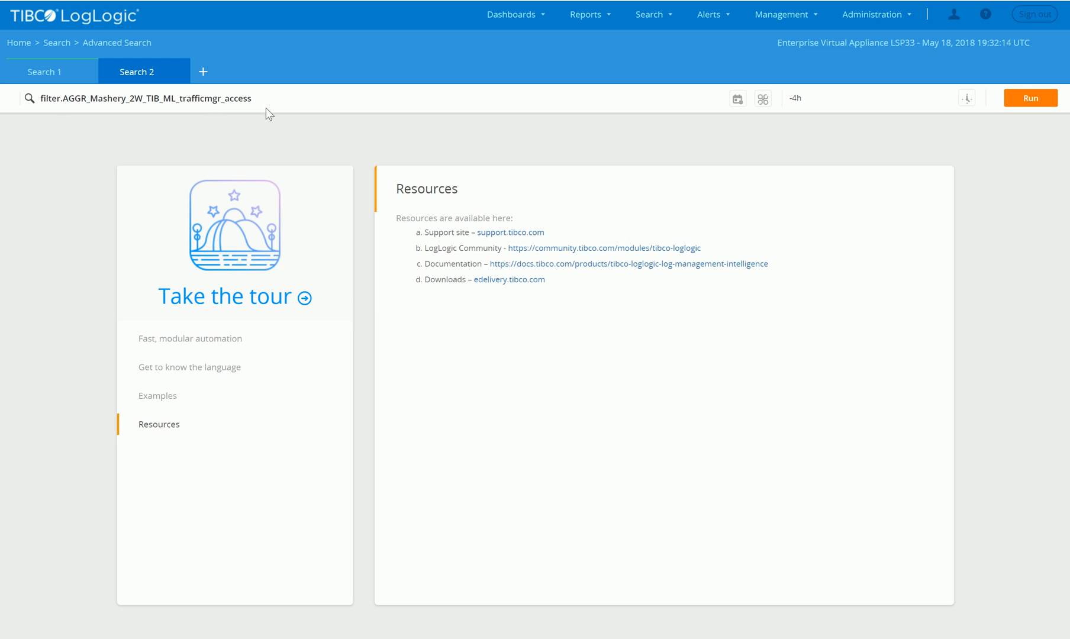
mouse_move(611, 106)
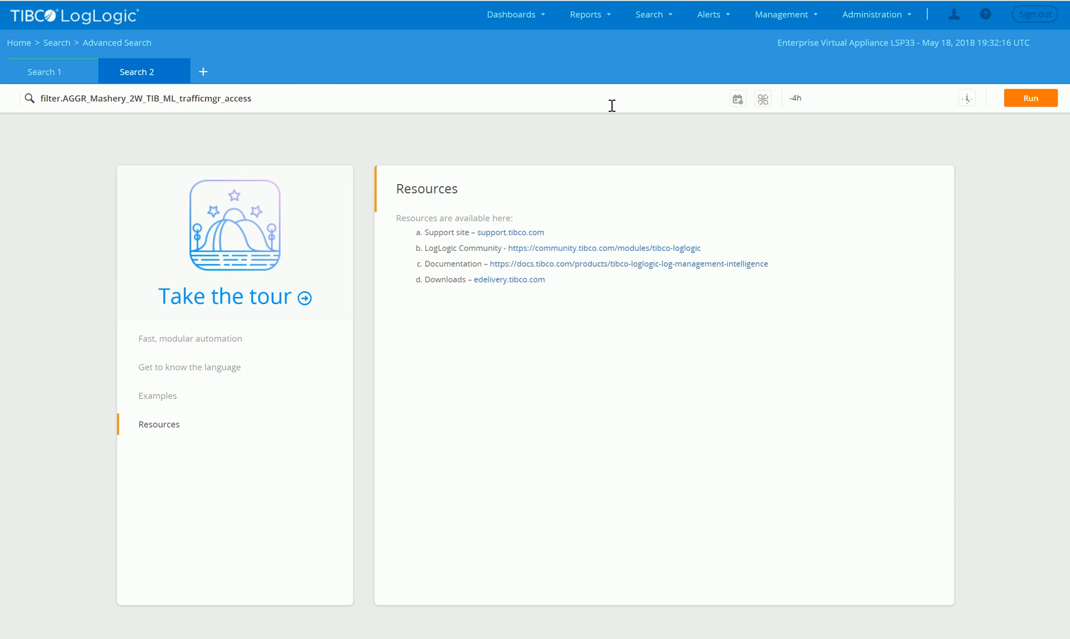
mouse_move(1031, 98)
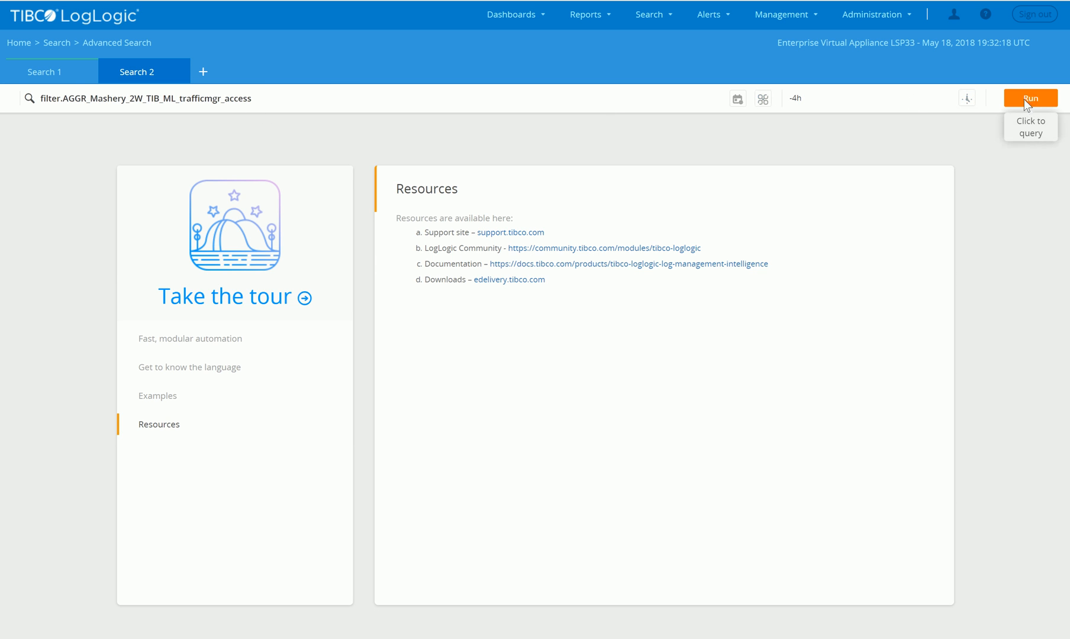
Run filter.AGGR_Mashery_2W_TIB_ML_trafficmgr_access in Search 2 and scroll through its 558 results.
click(1030, 98)
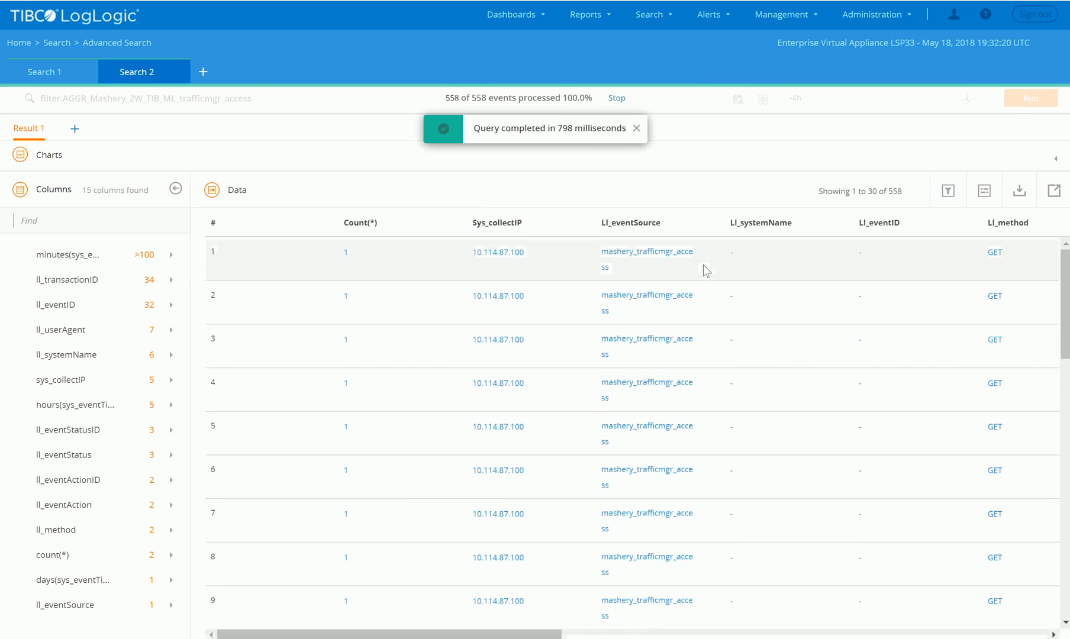
click(638, 128)
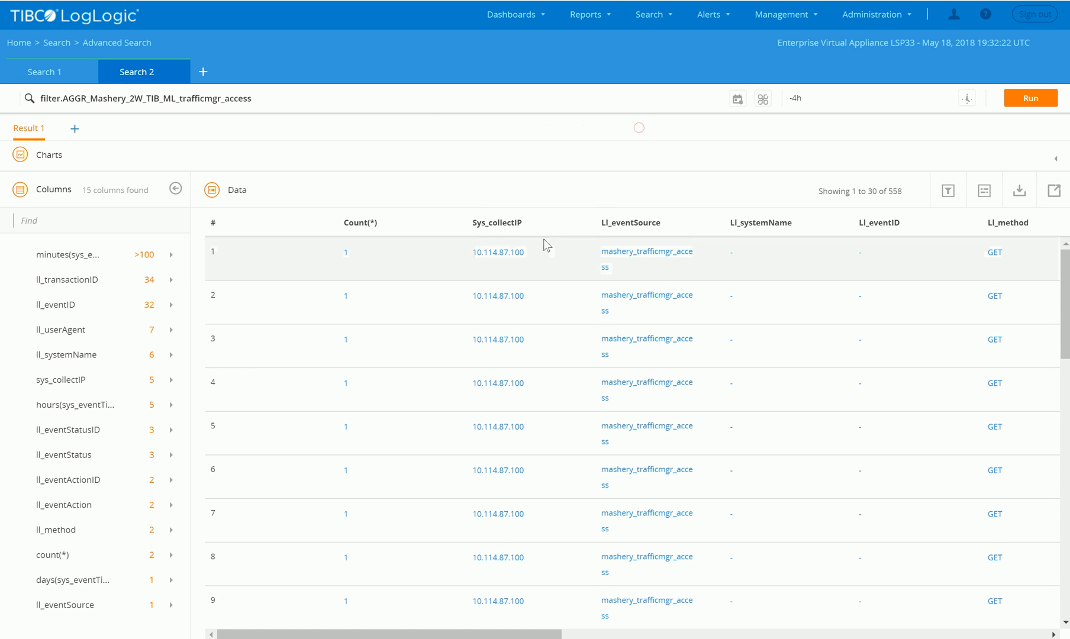
scroll(down, 3)
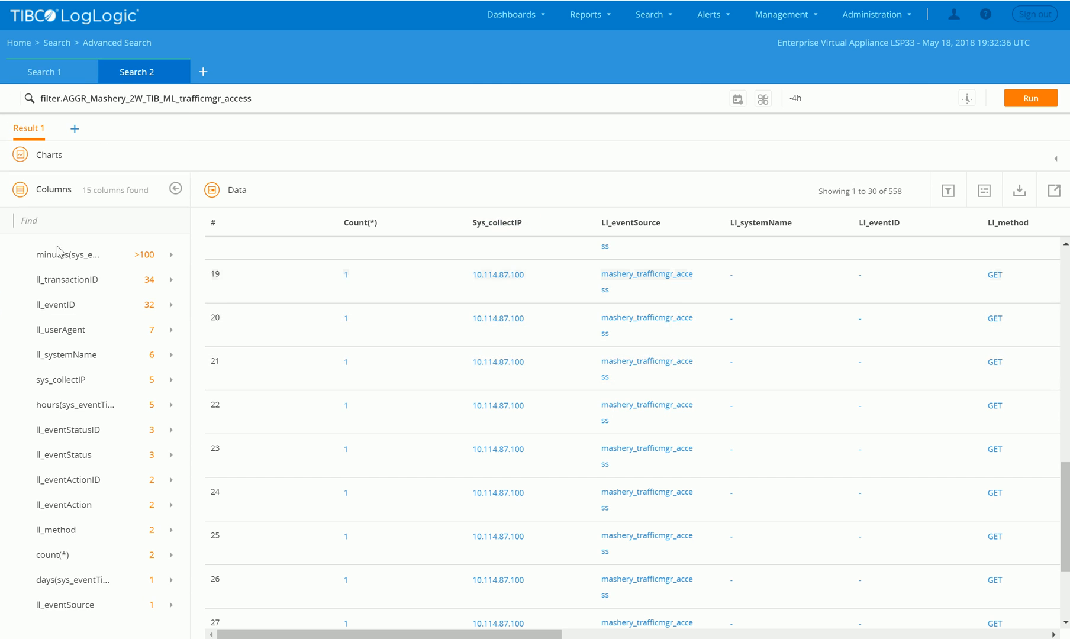
mouse_move(587, 310)
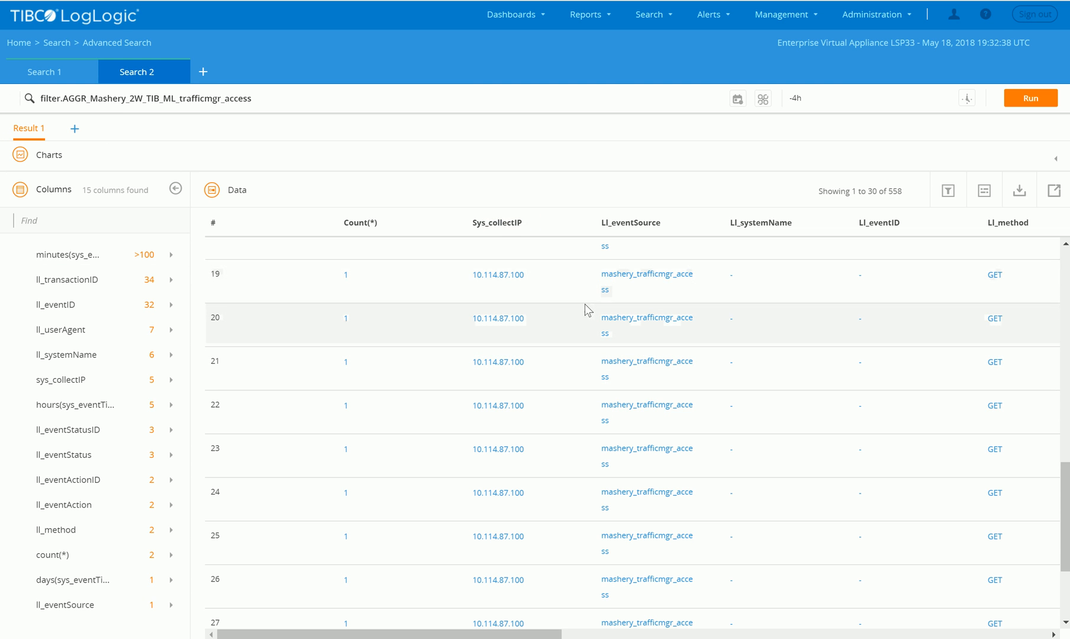
mouse_move(554, 303)
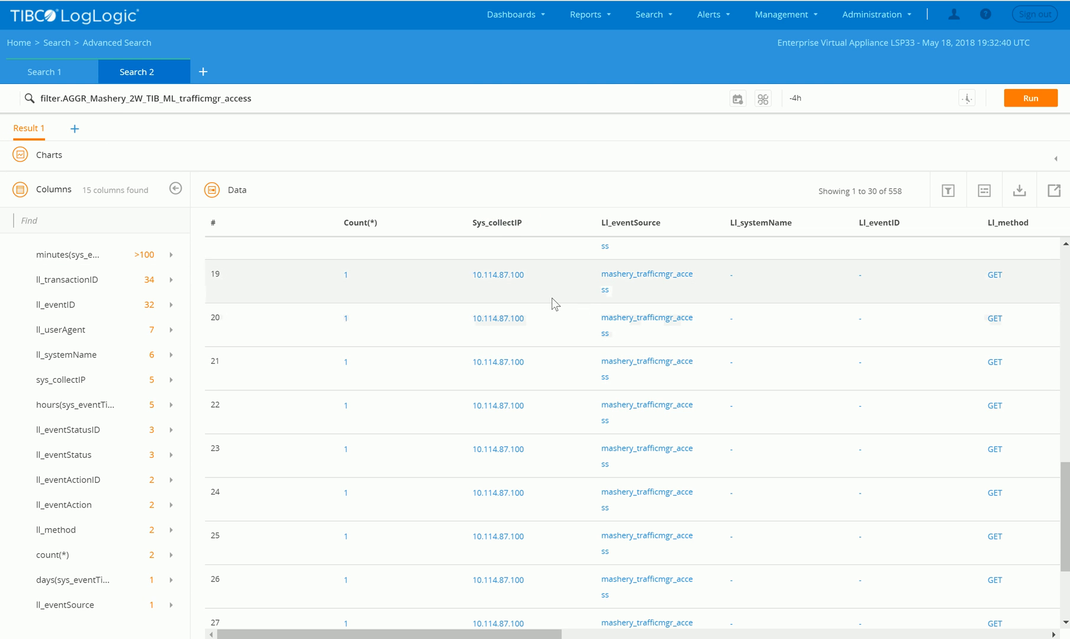
mouse_move(541, 299)
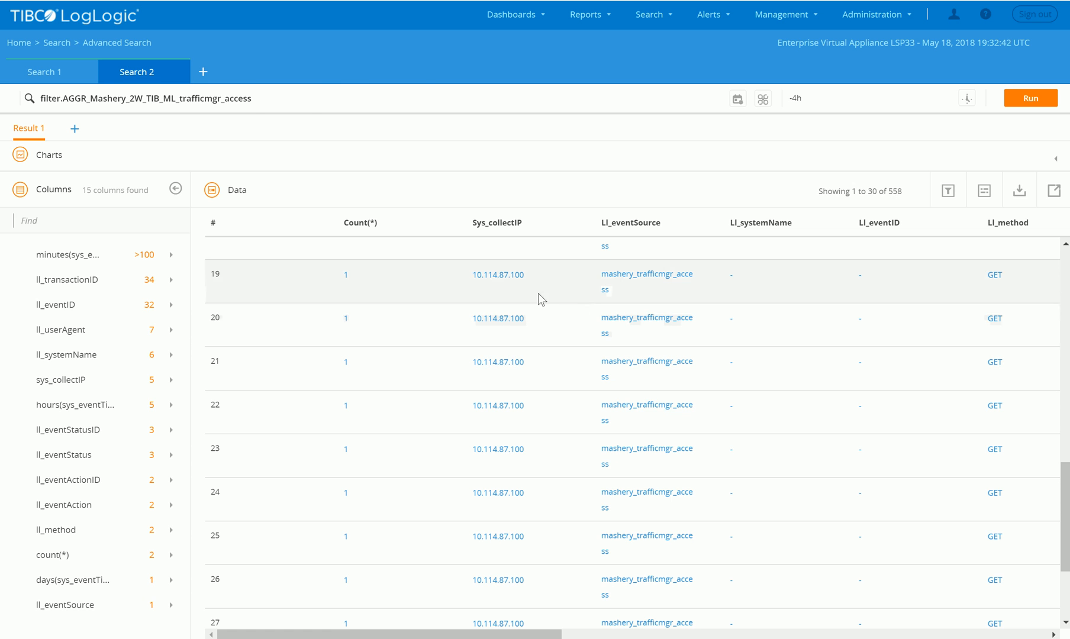
mouse_move(743, 62)
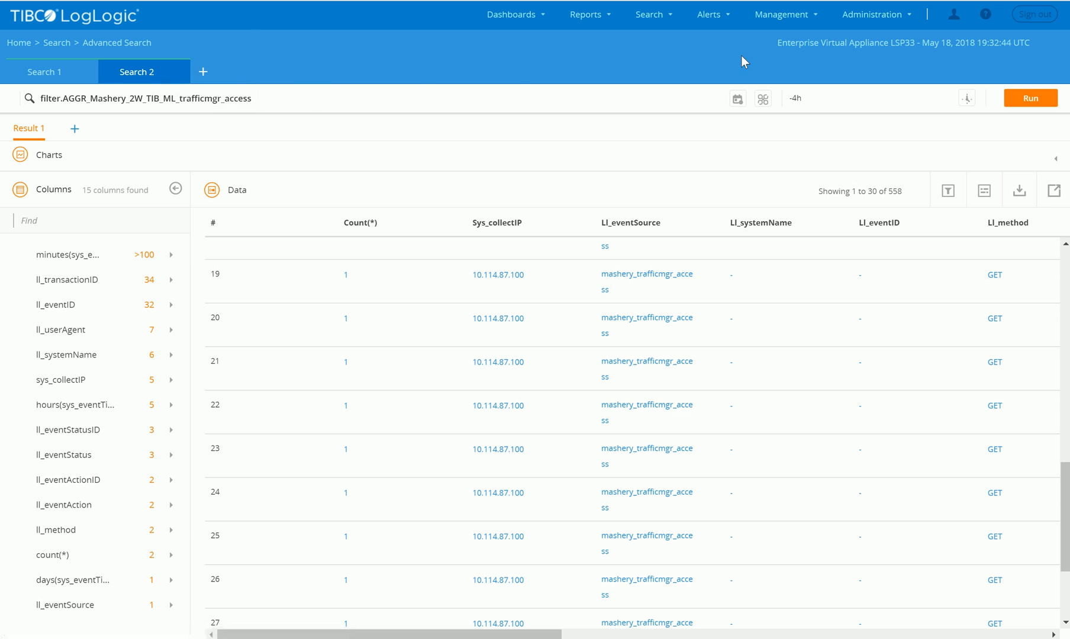
mouse_move(218, 64)
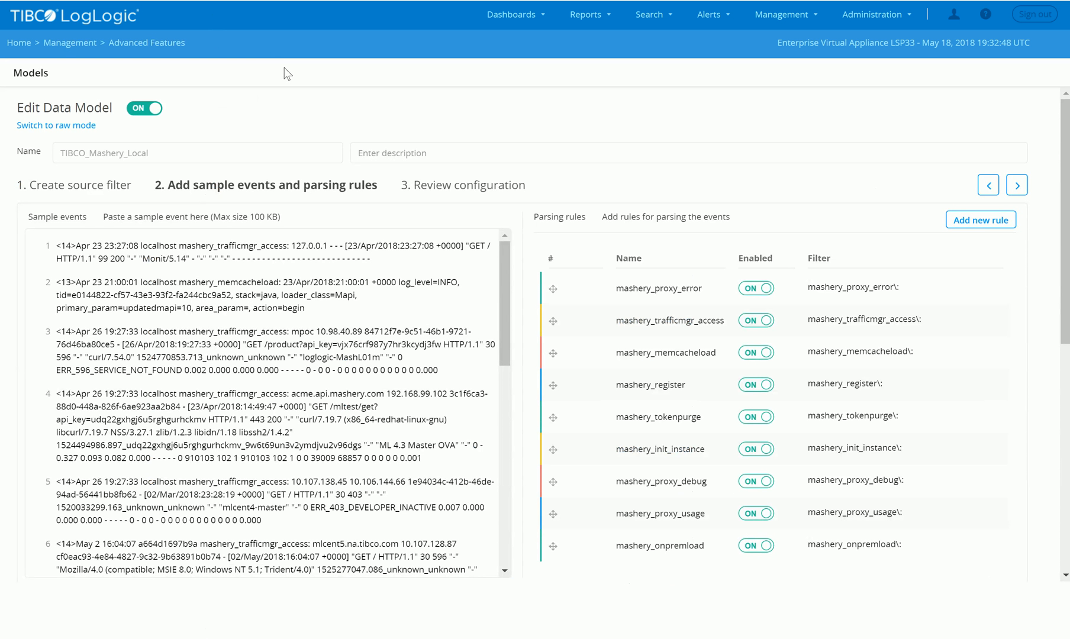
mouse_move(530, 391)
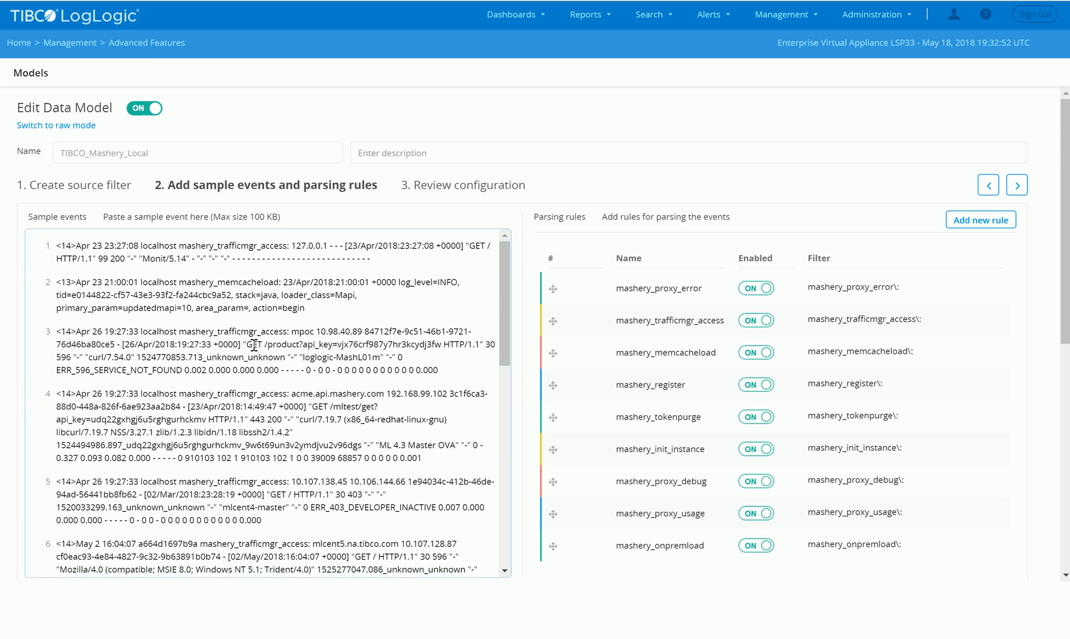
Edit the TIBCO_Mashery_Local model and inspect the mashery_trafficmgr_access rule's regex, columns and preview.
click(167, 153)
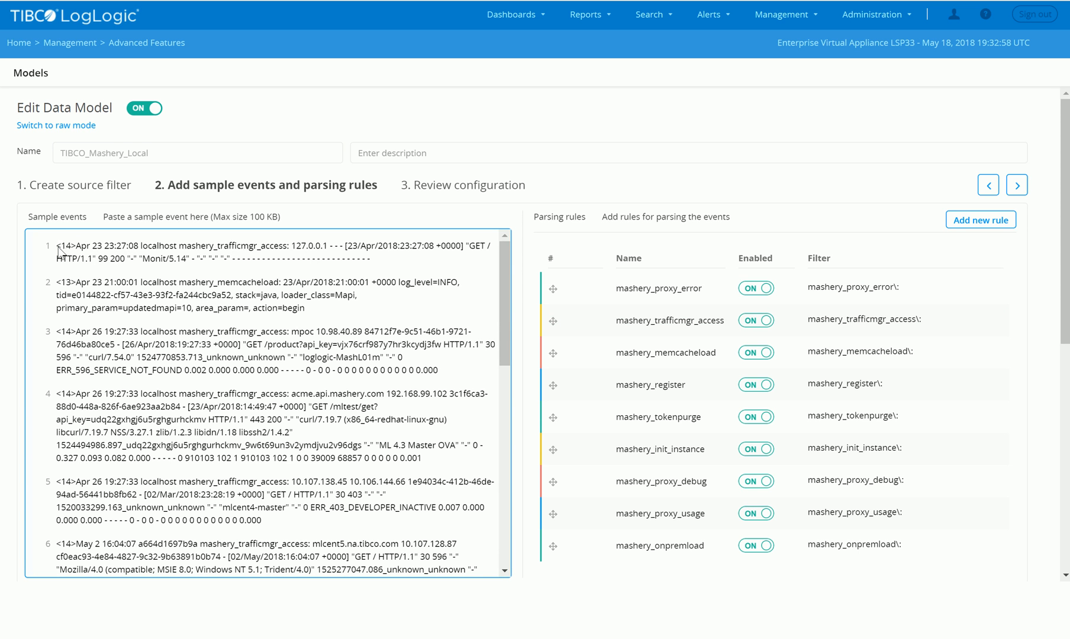
scroll(down, 3)
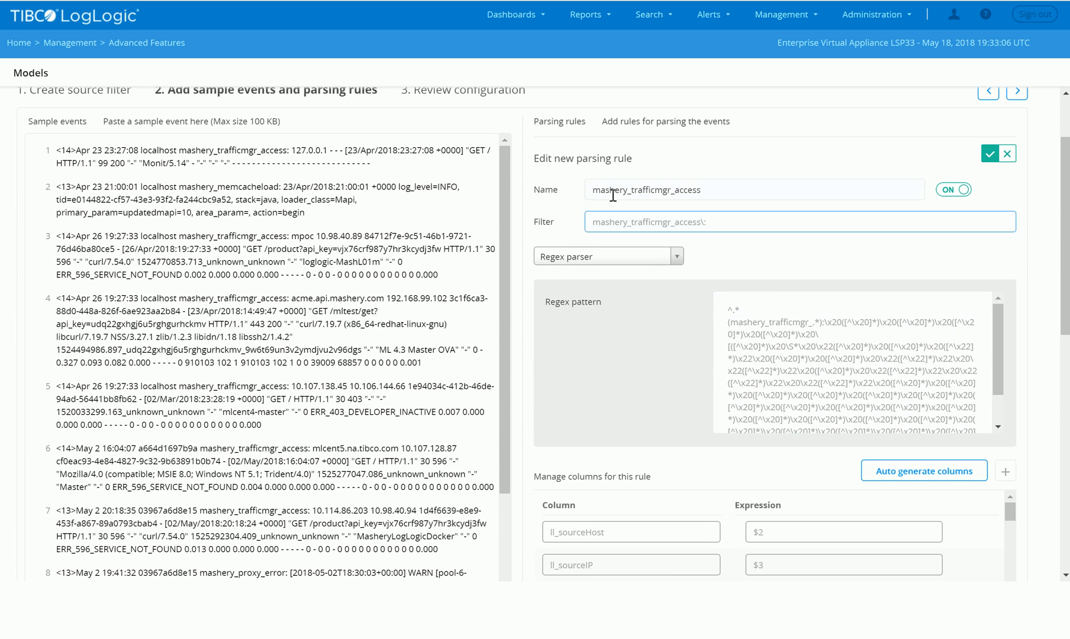
click(753, 189)
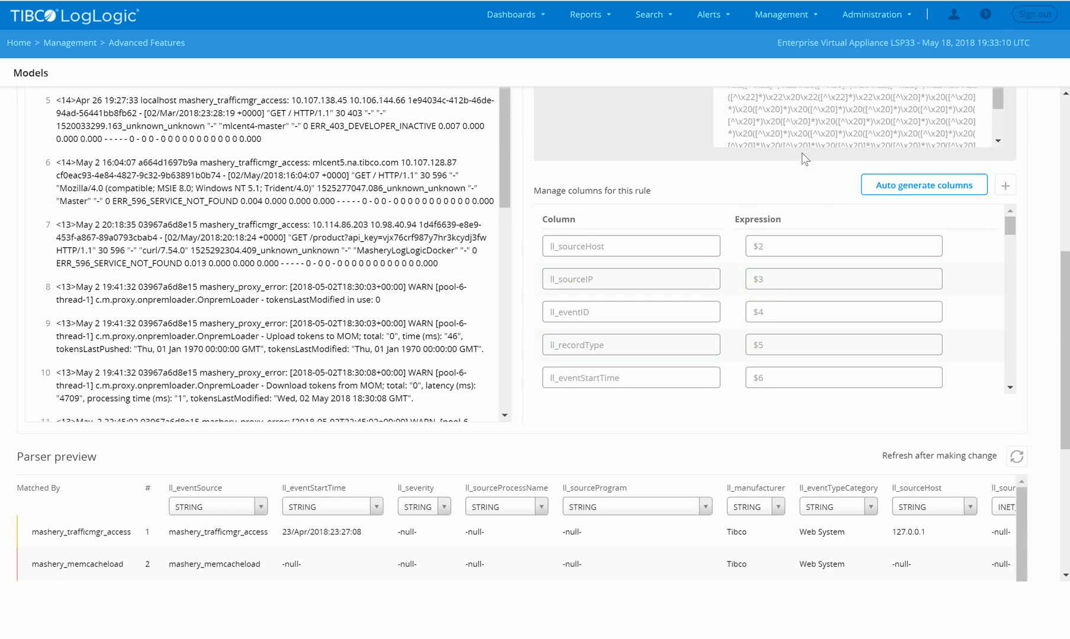
Close the trafficmgr_access rule editor and scroll through the model's enabled parsing rules.
click(630, 278)
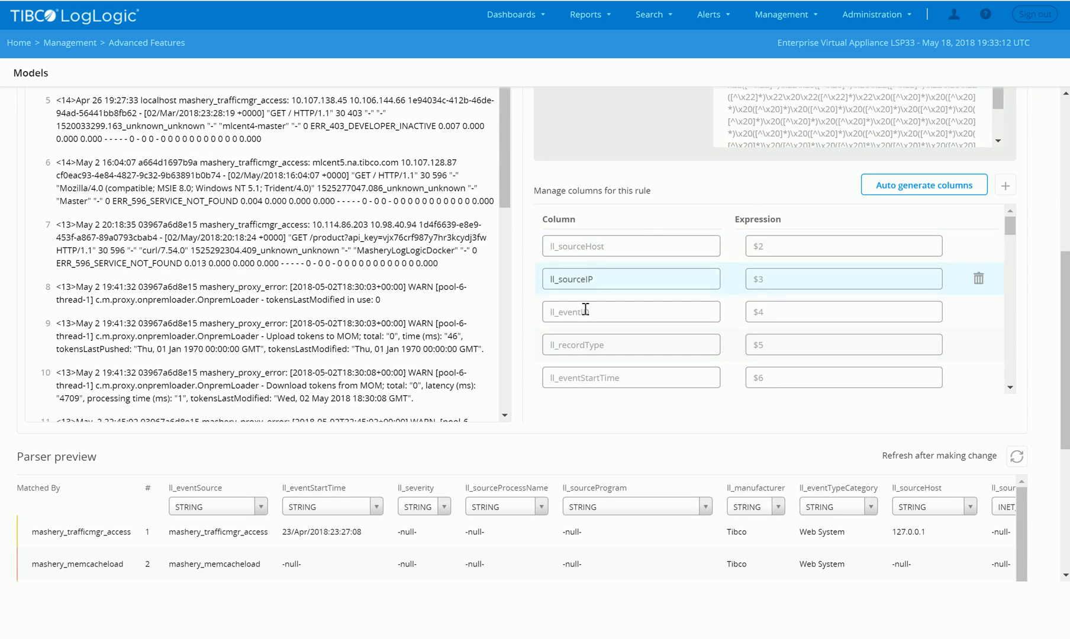
scroll(down, 3)
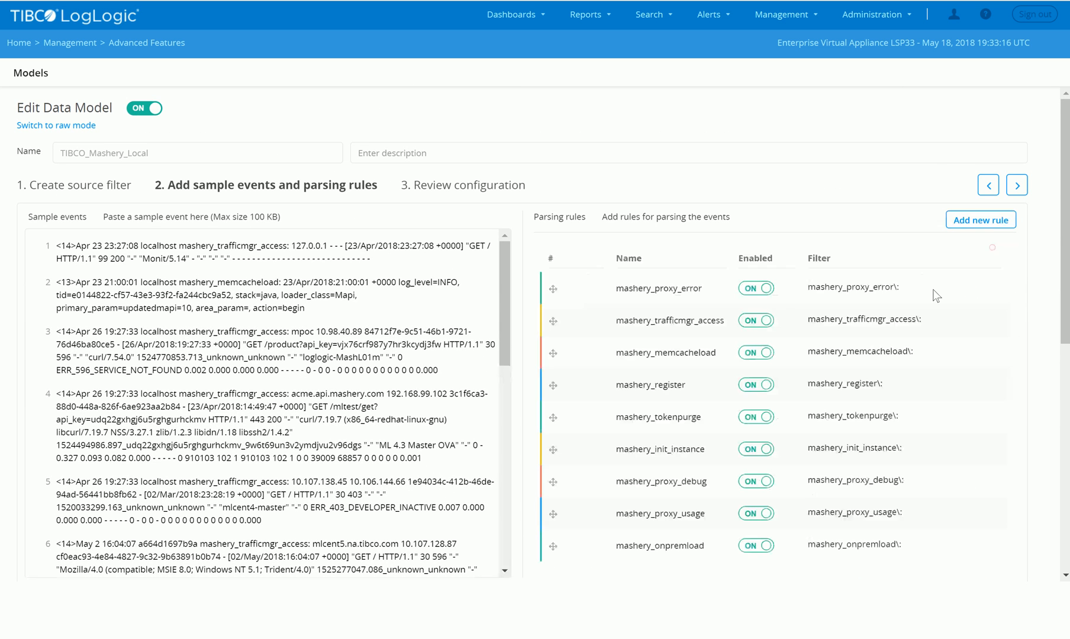
mouse_move(705, 335)
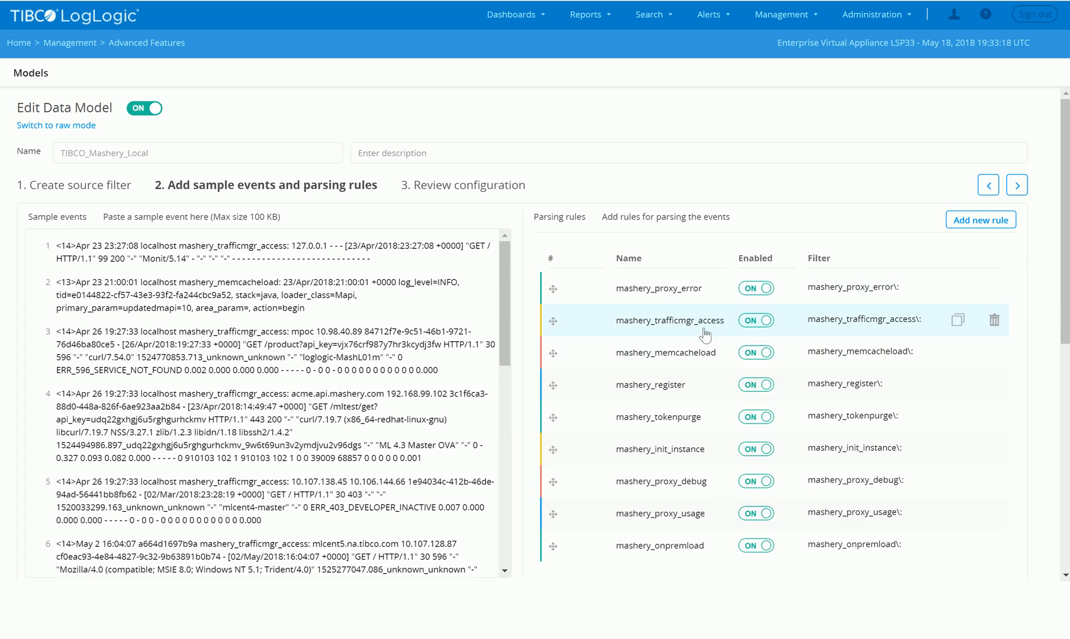
scroll(down, 3)
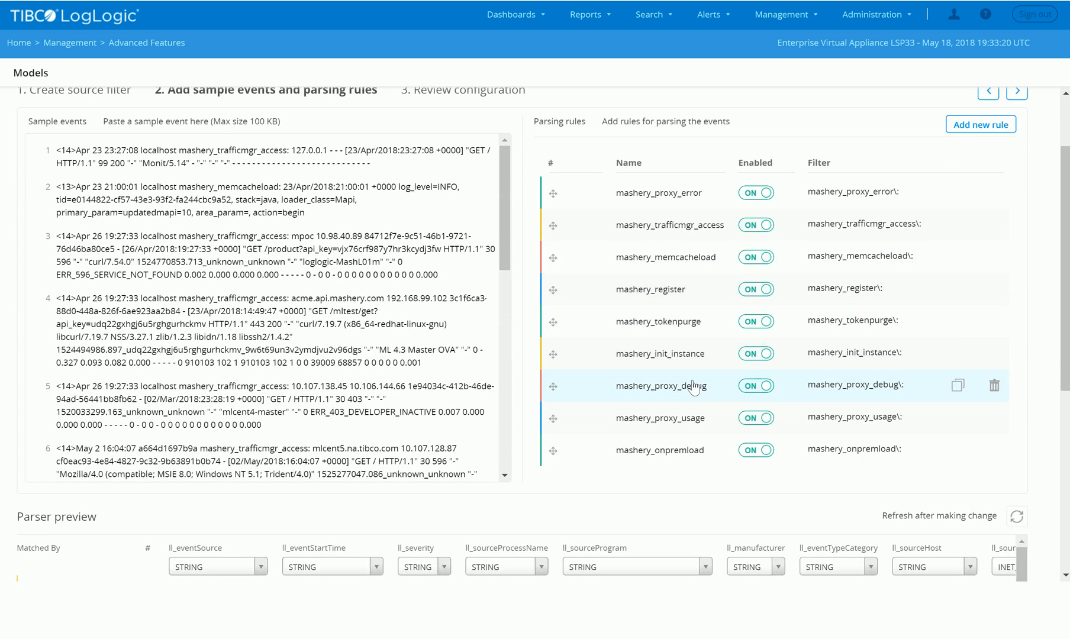
mouse_move(661, 287)
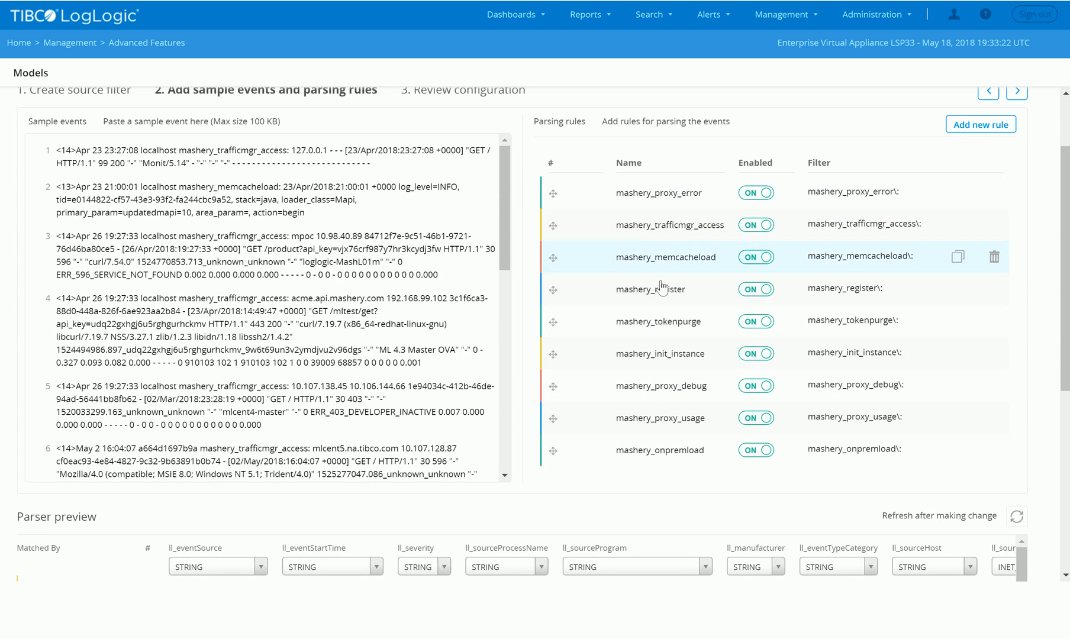
scroll(down, 3)
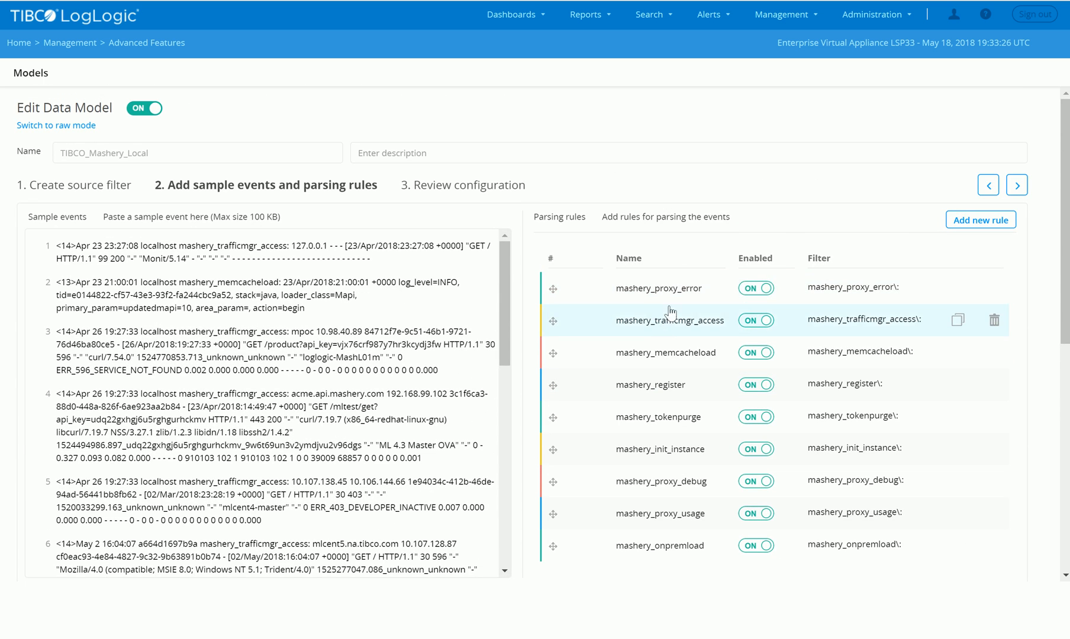
mouse_move(695, 383)
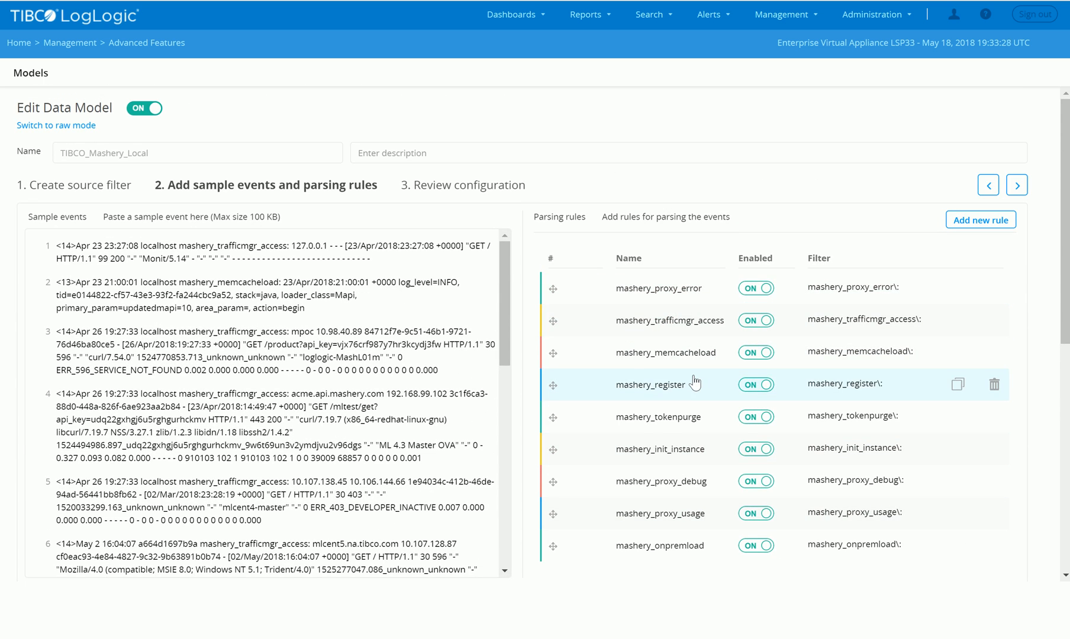
mouse_move(372, 35)
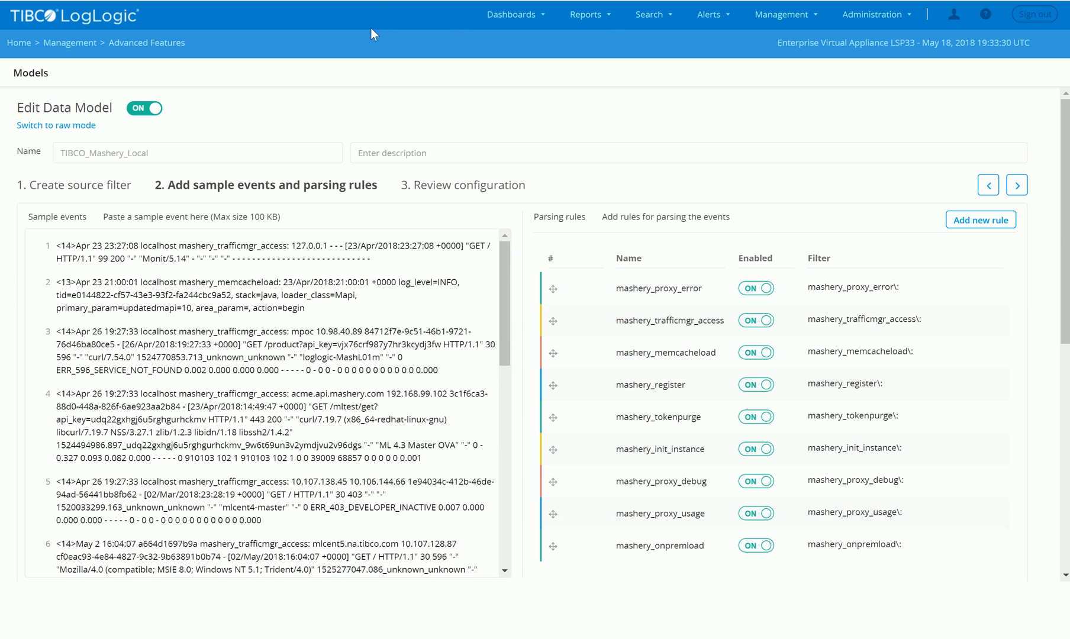
mouse_move(167, 59)
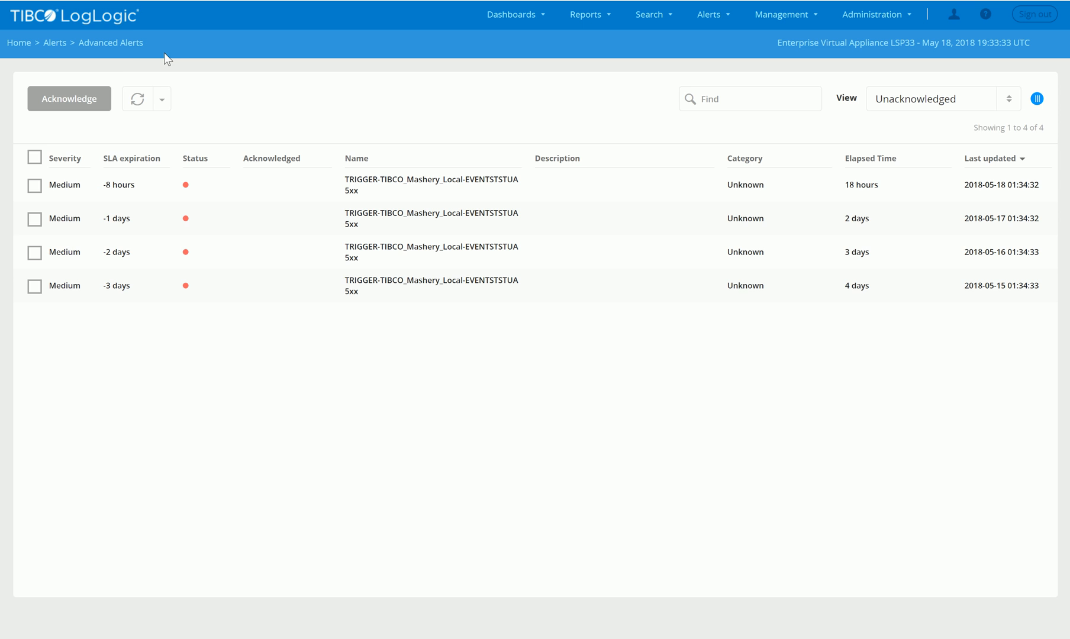
mouse_move(518, 196)
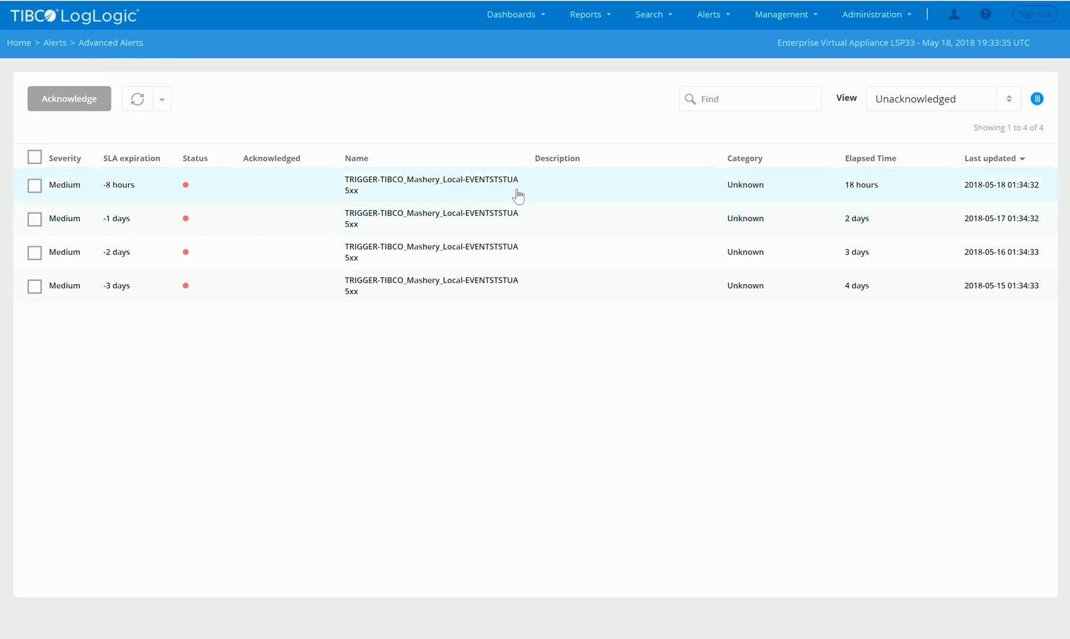
mouse_move(152, 157)
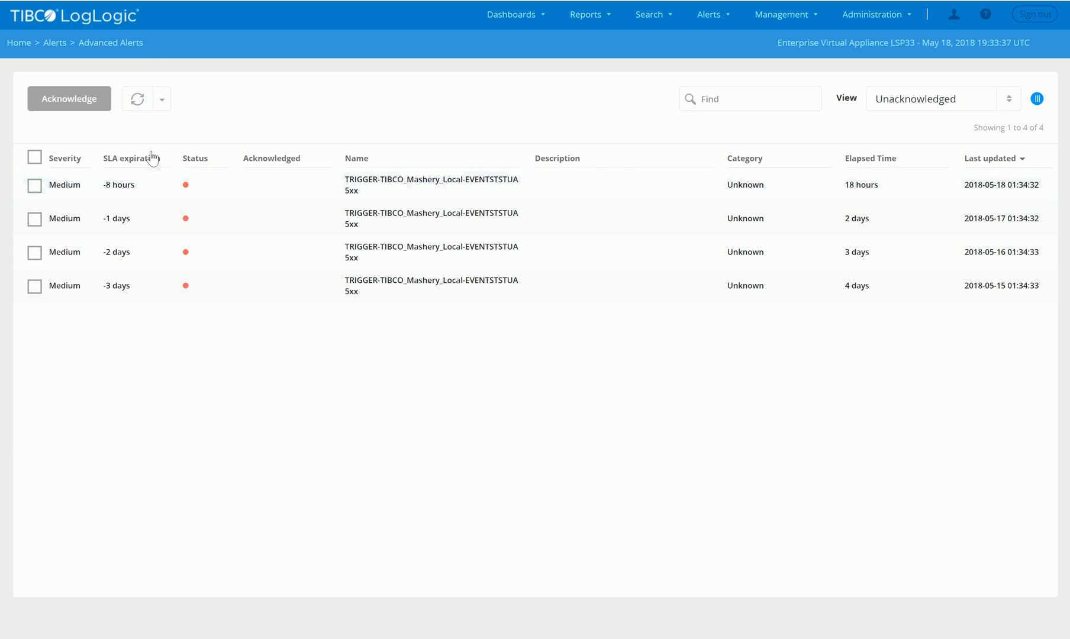
mouse_move(407, 227)
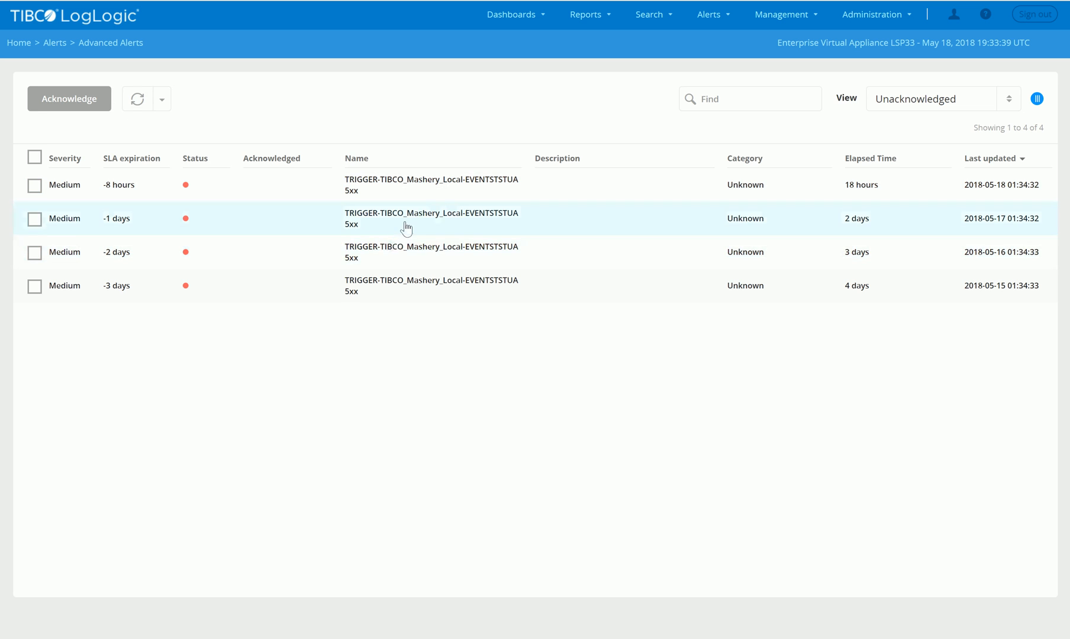
mouse_move(374, 184)
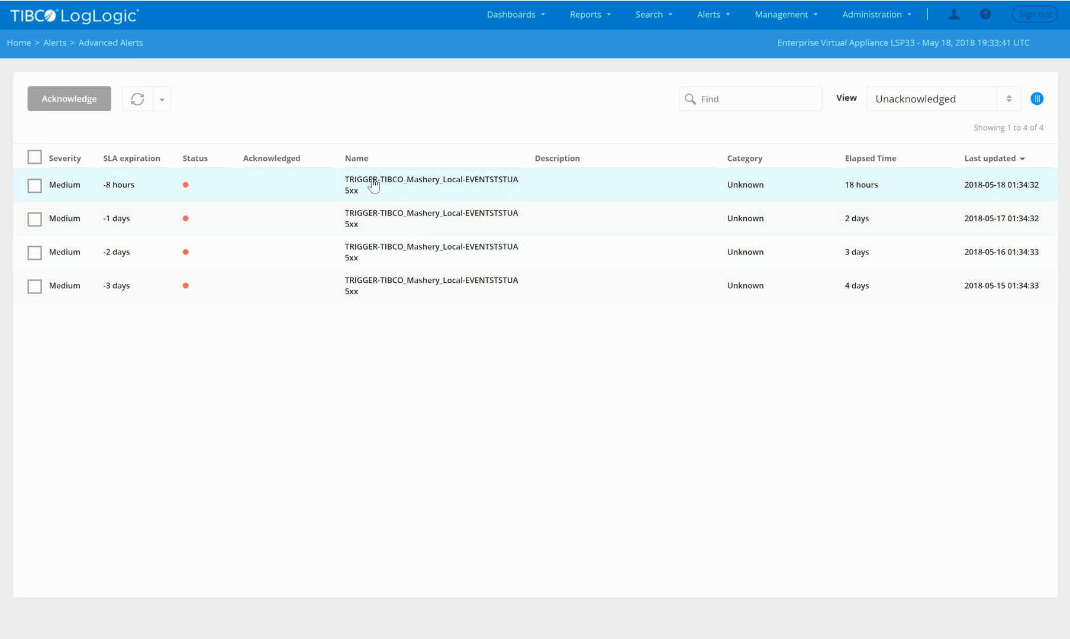
Review the newest alert's 5xx-response rule details, then cancel without acknowledging.
click(431, 184)
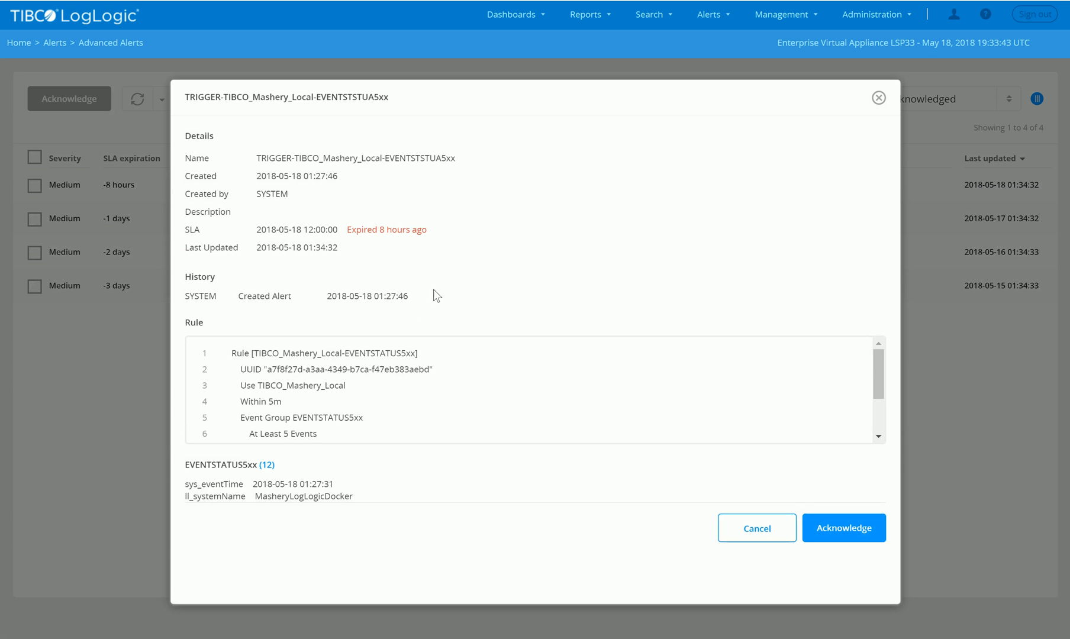
scroll(down, 3)
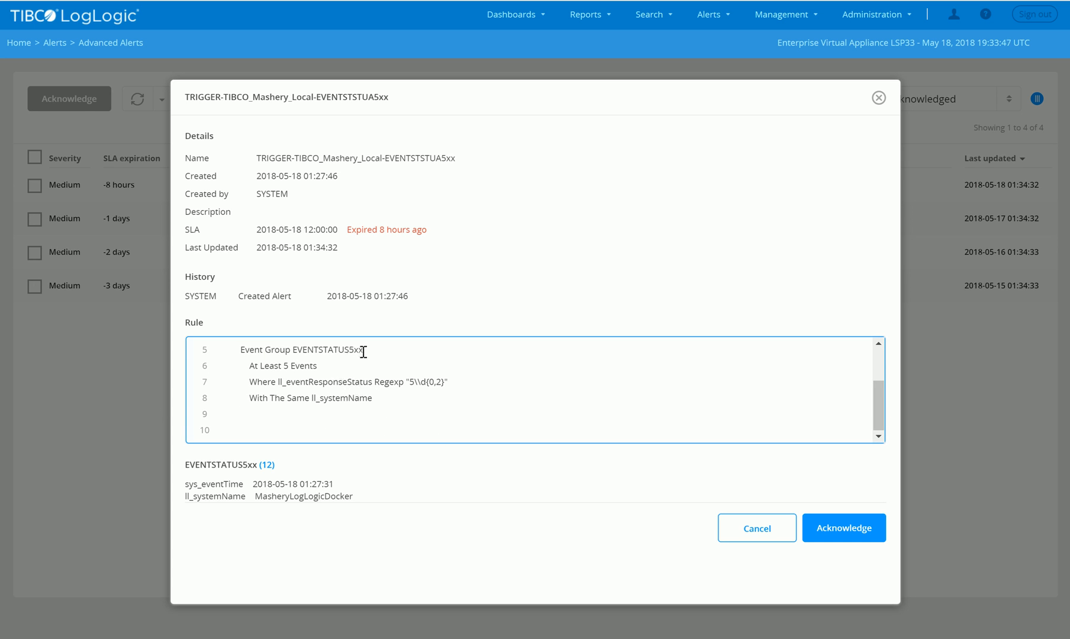
mouse_move(726, 250)
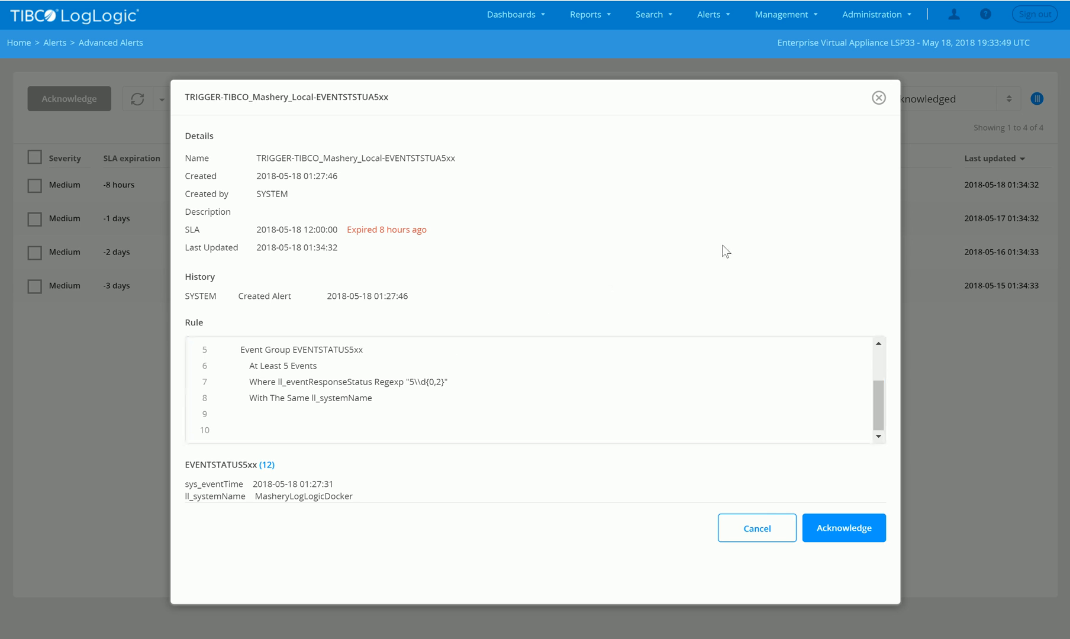
click(757, 527)
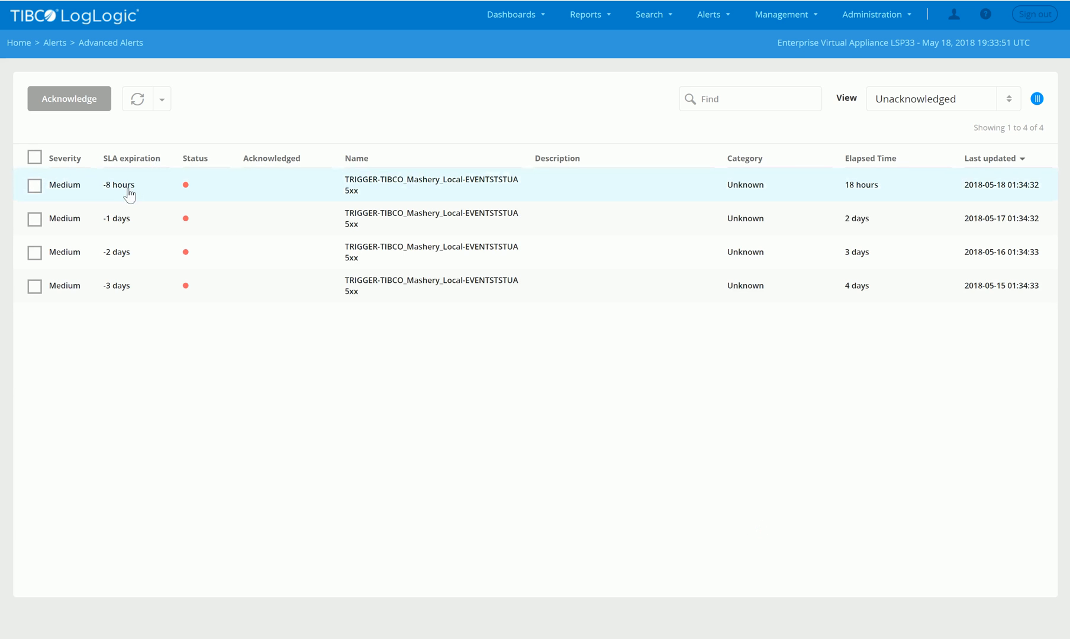
mouse_move(444, 200)
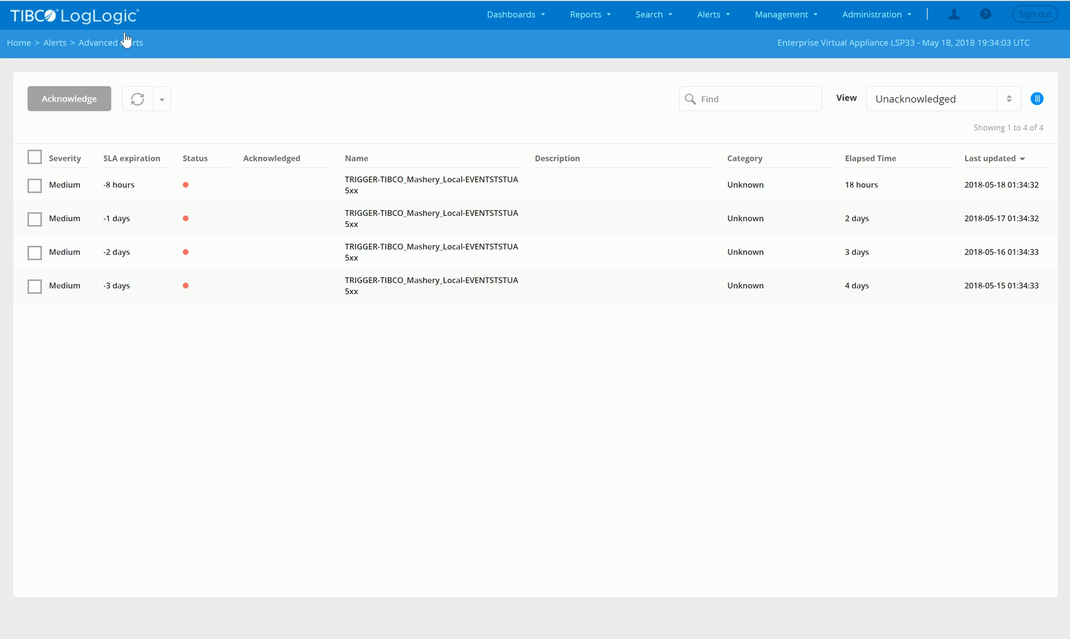
Open the Dashboards menu to reach the TIBCO Mashery Local POC dashboard.
click(512, 14)
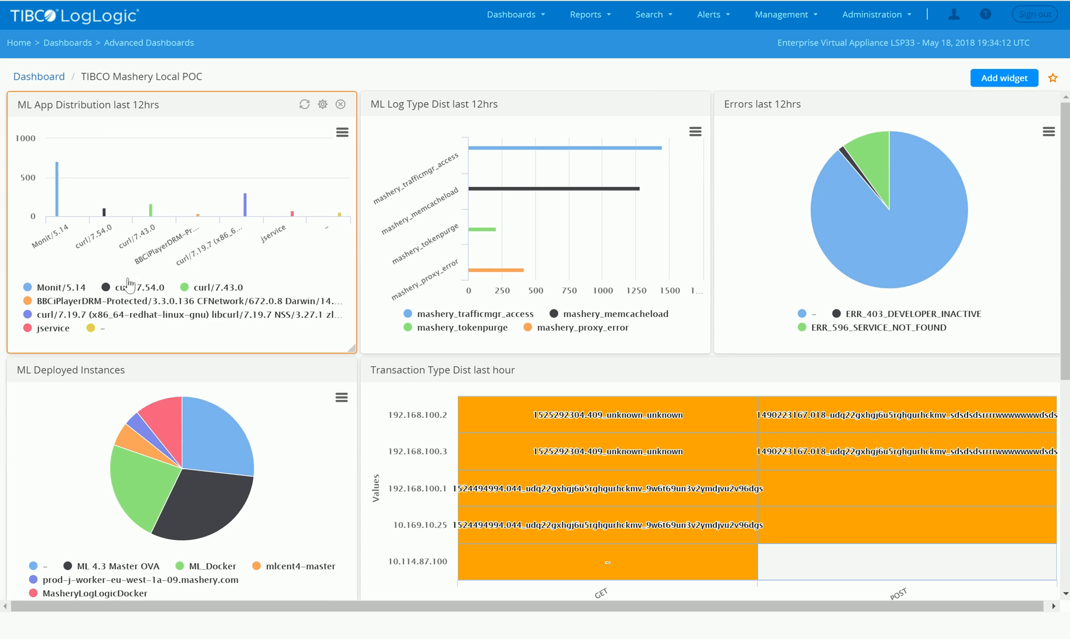
mouse_move(215, 138)
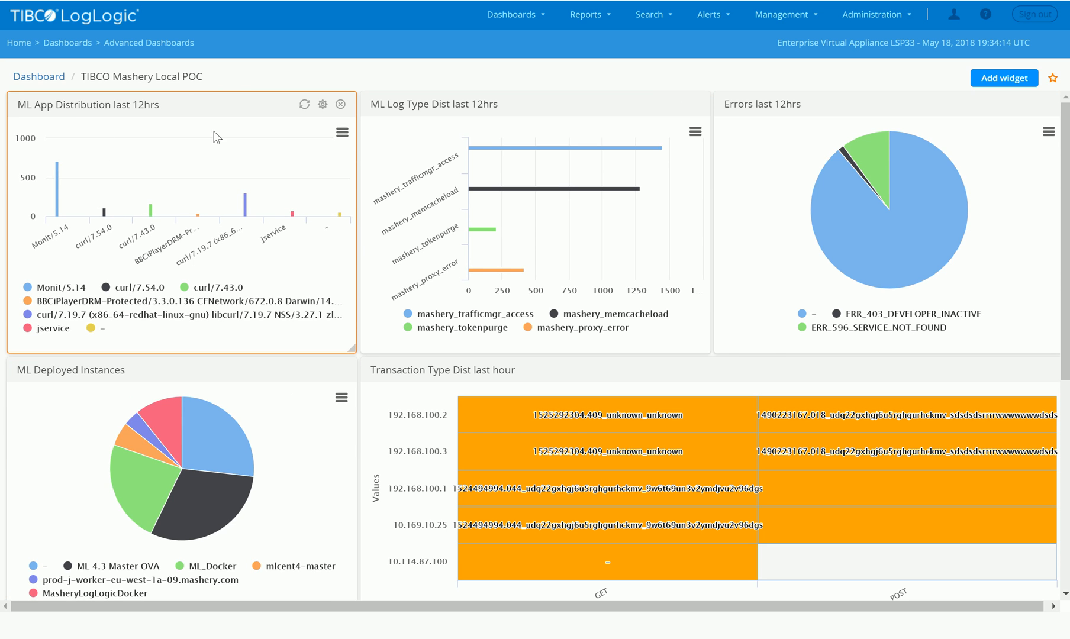
mouse_move(75, 299)
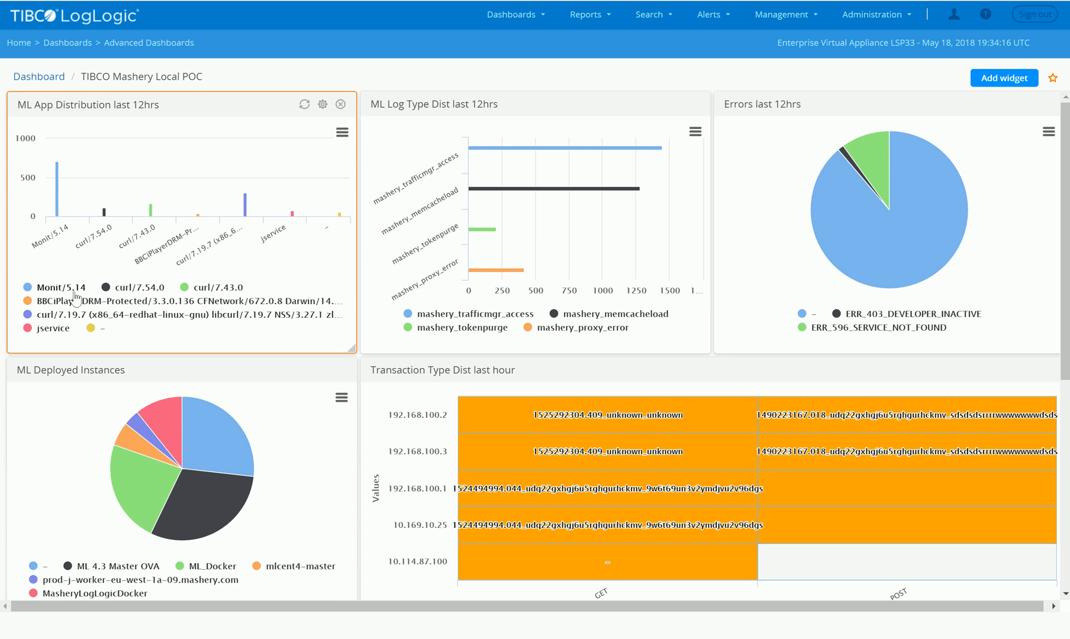
mouse_move(104, 237)
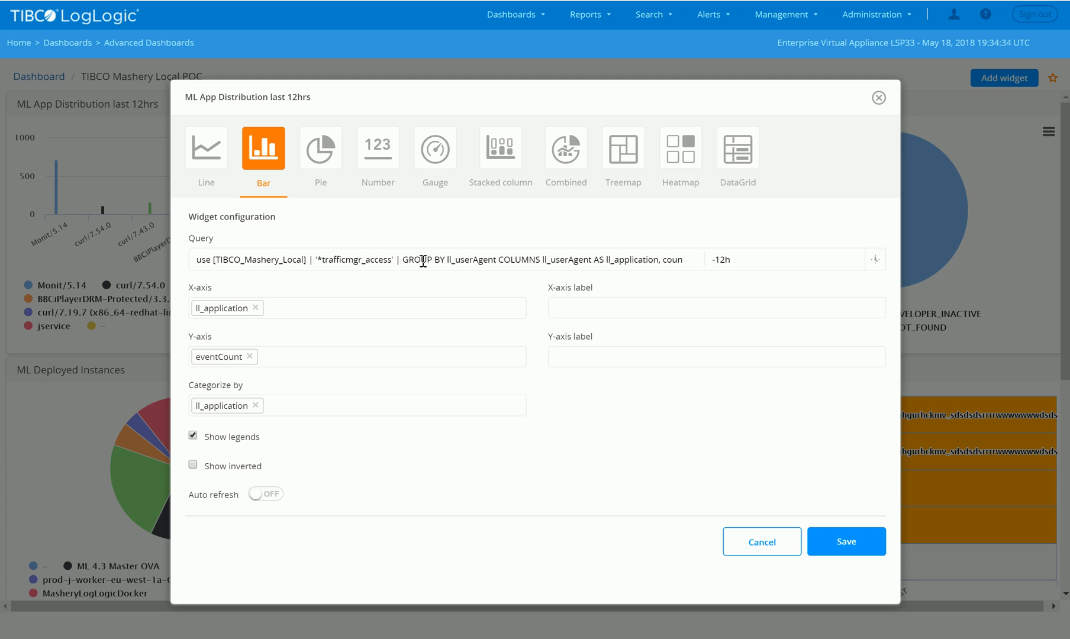
mouse_move(709, 277)
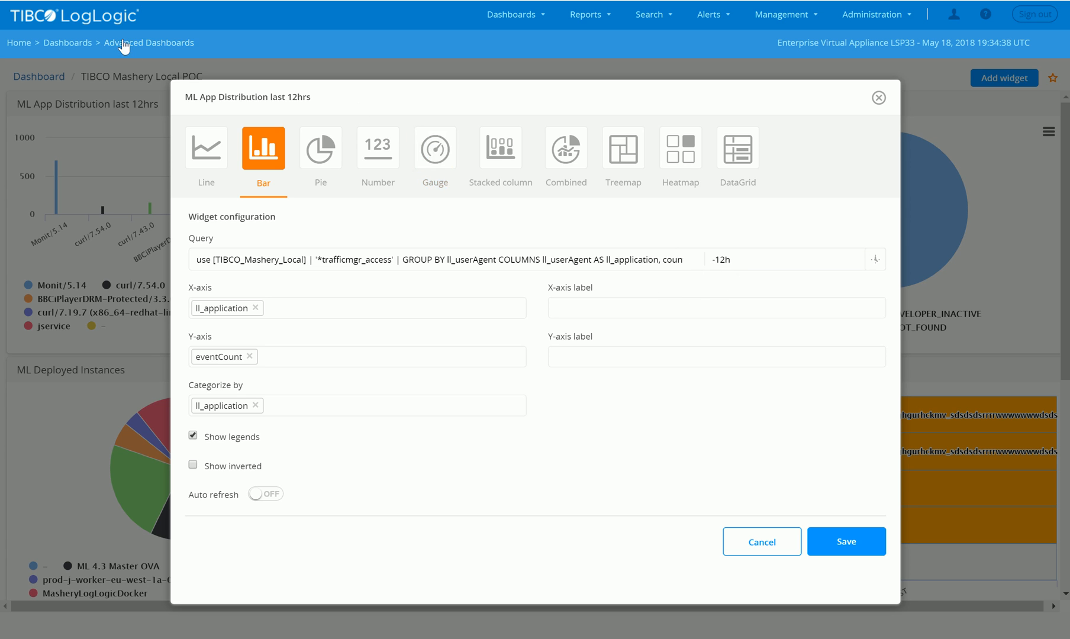
mouse_move(400, 273)
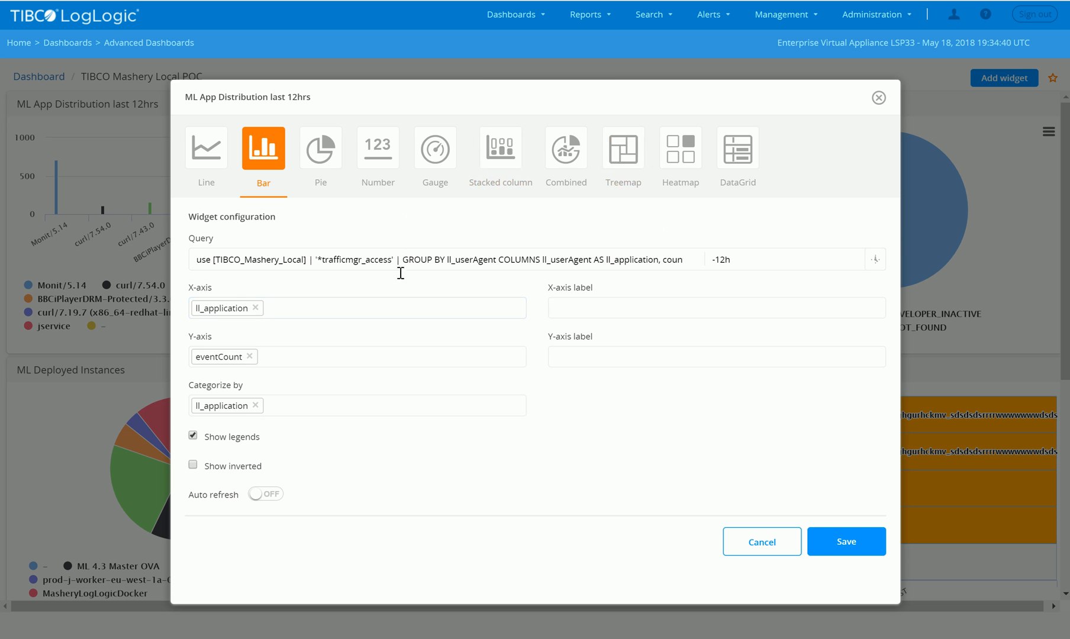
Cancel the ML App Distribution widget configuration, leaving its query and axes unchanged.
click(845, 541)
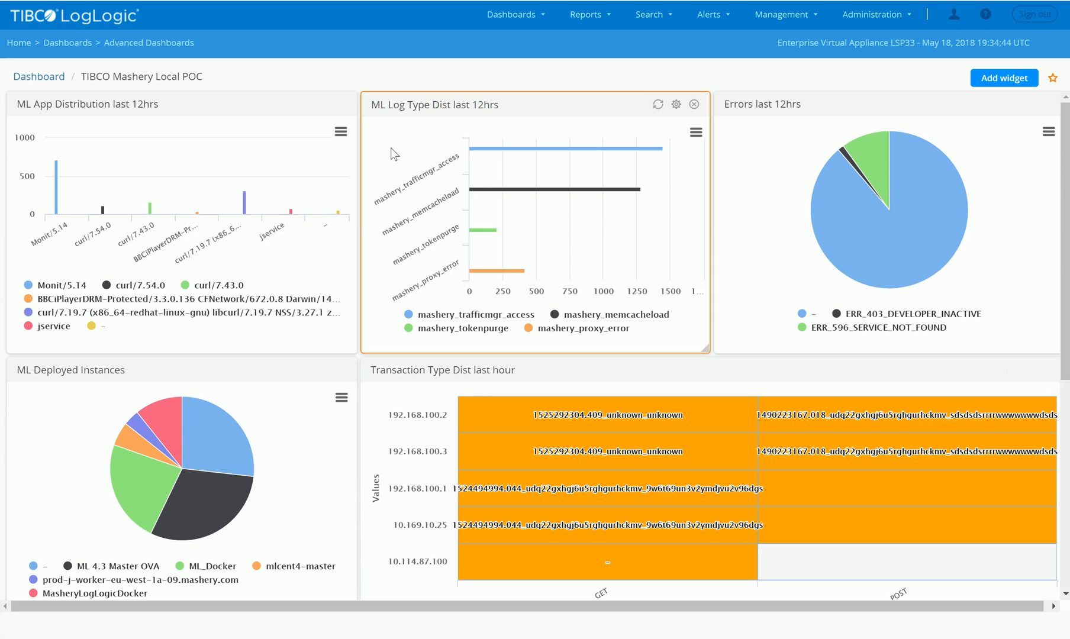
mouse_move(675, 226)
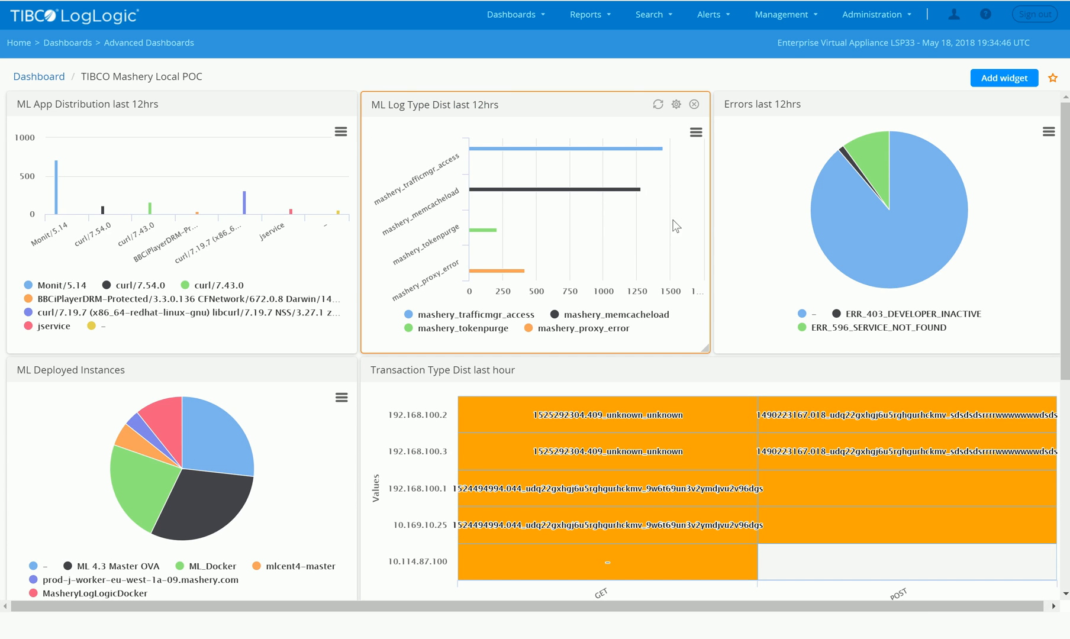
mouse_move(433, 204)
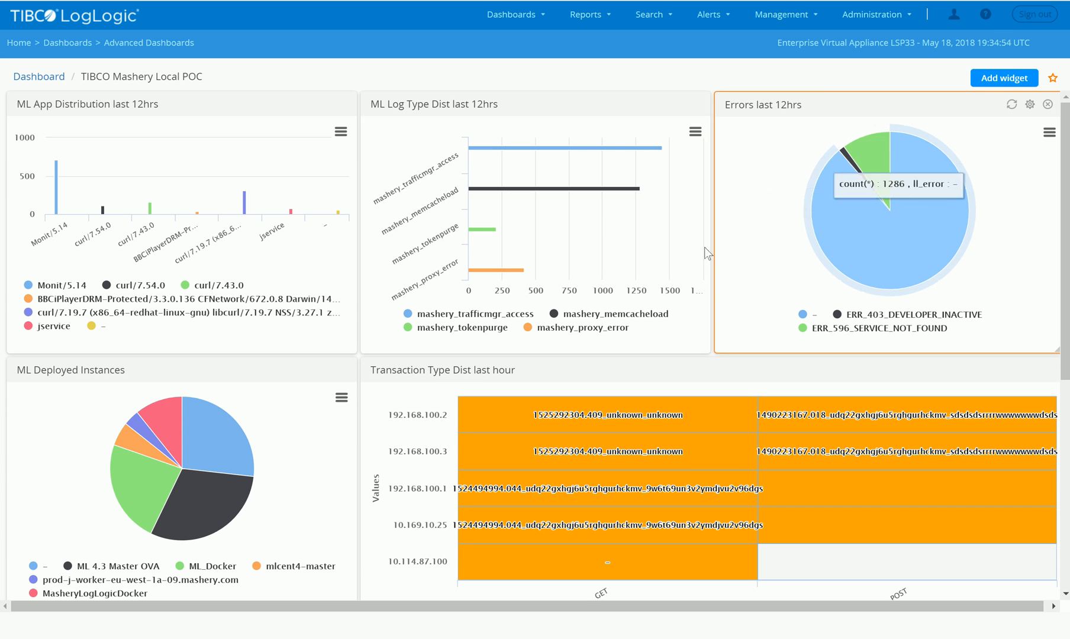
Scroll past the Errors and Transaction Type charts through the Last 1hr Snapshot table.
scroll(down, 3)
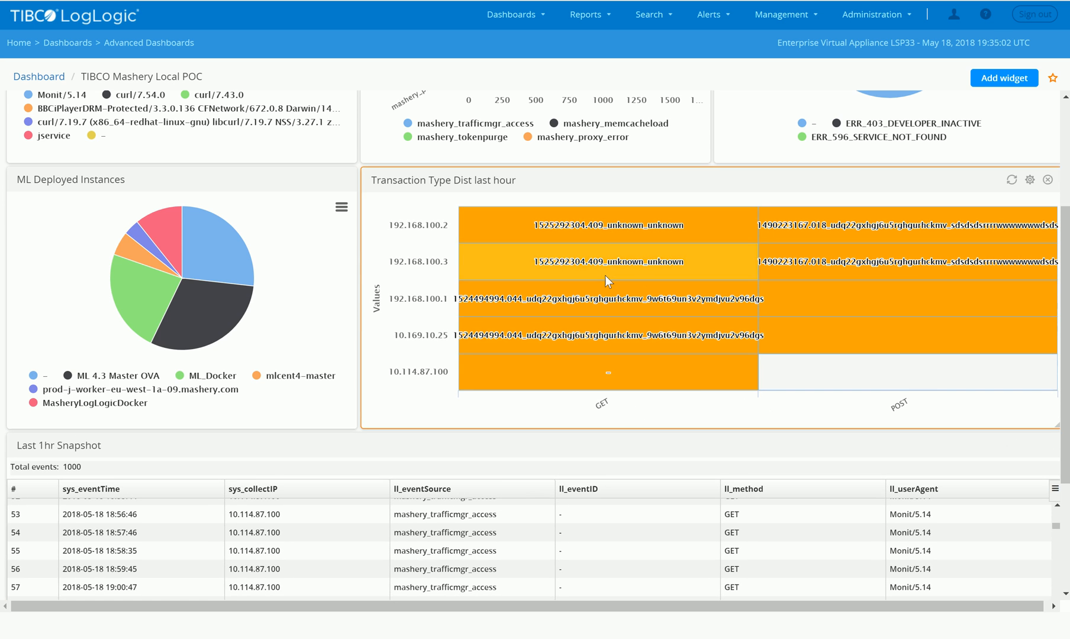
mouse_move(933, 415)
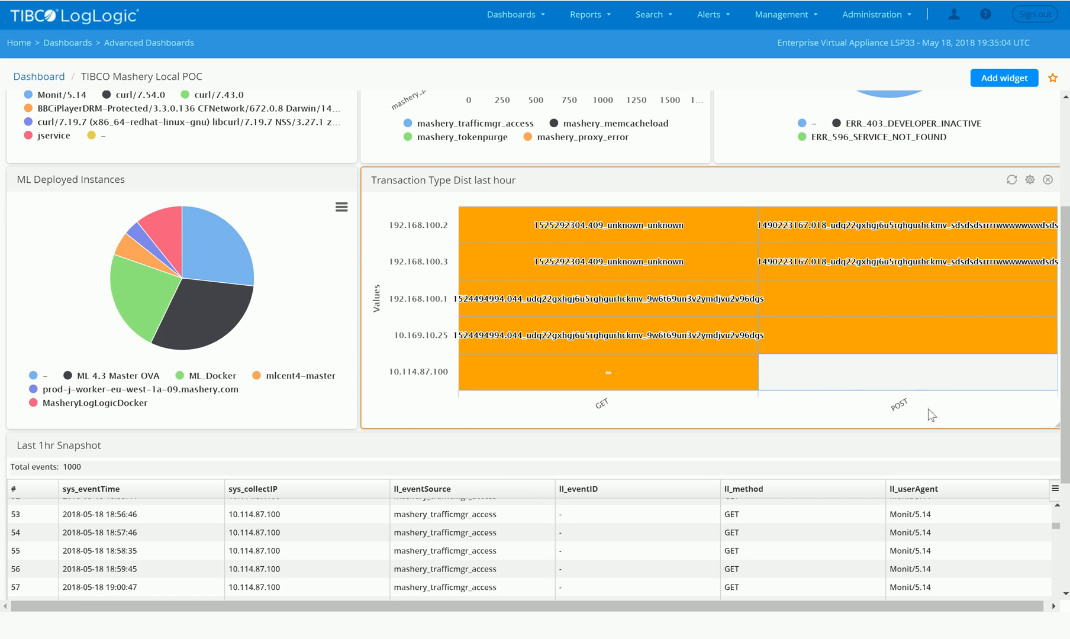
scroll(down, 3)
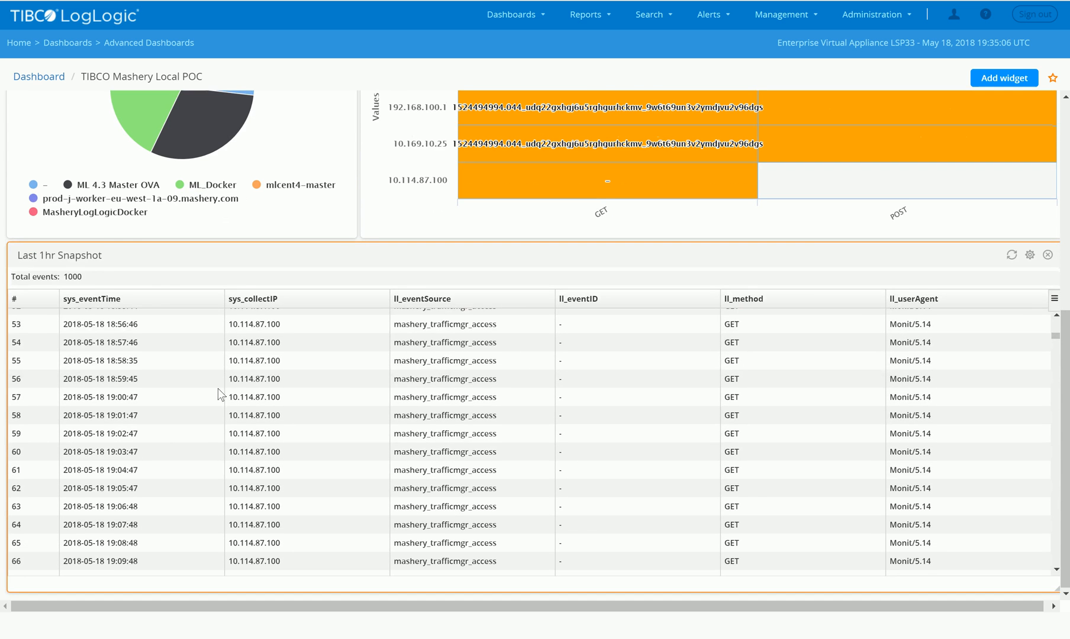
scroll(down, 3)
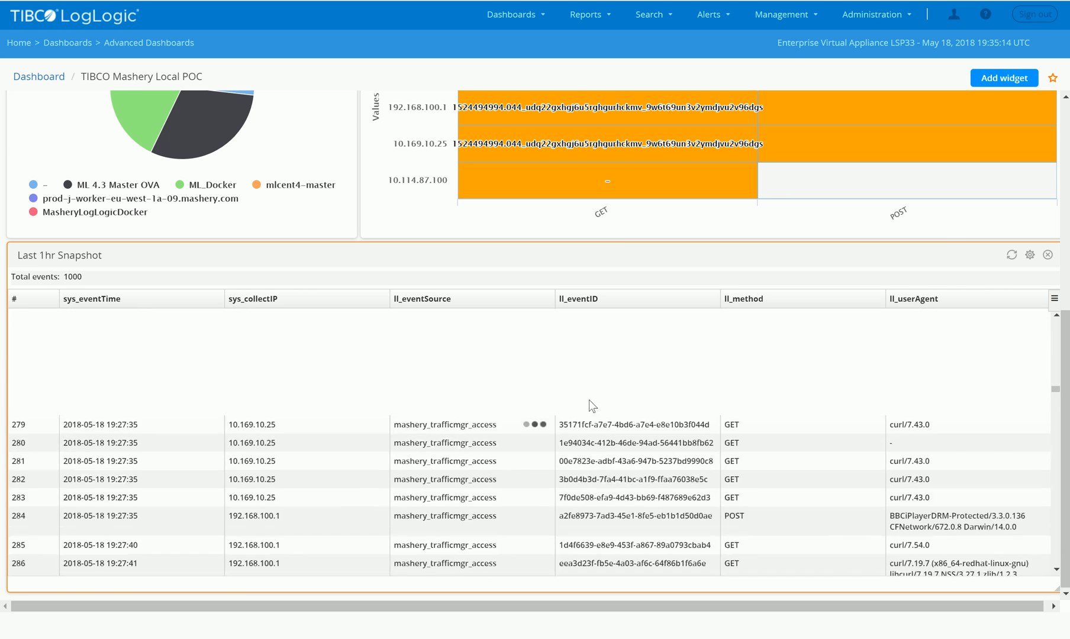
scroll(up, 3)
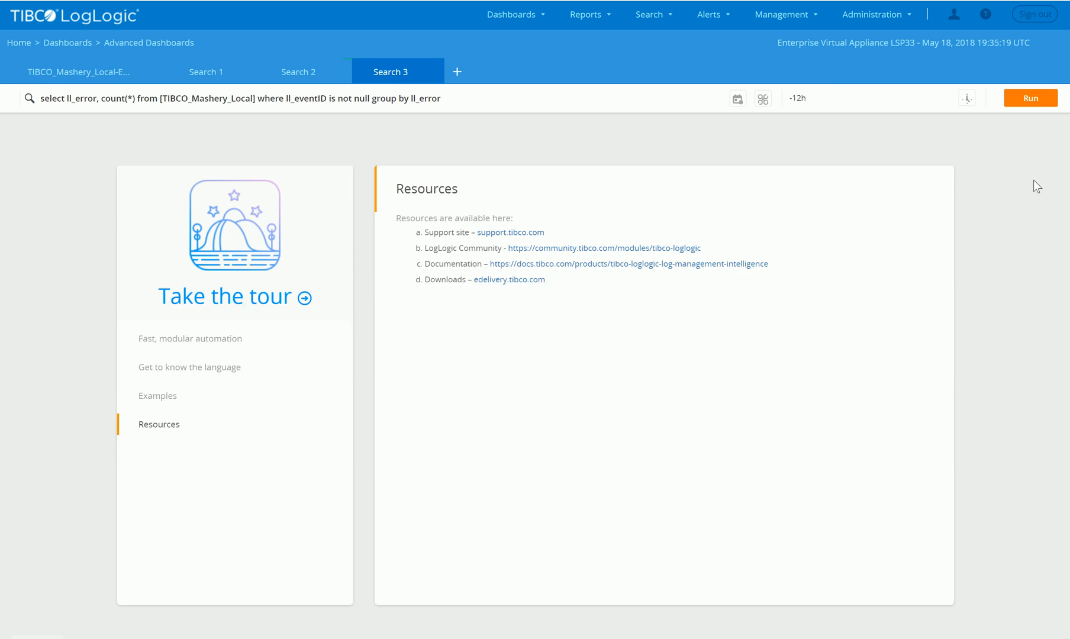
Run the ll_error count query in the Search 3 tab and wait for its results.
click(1030, 97)
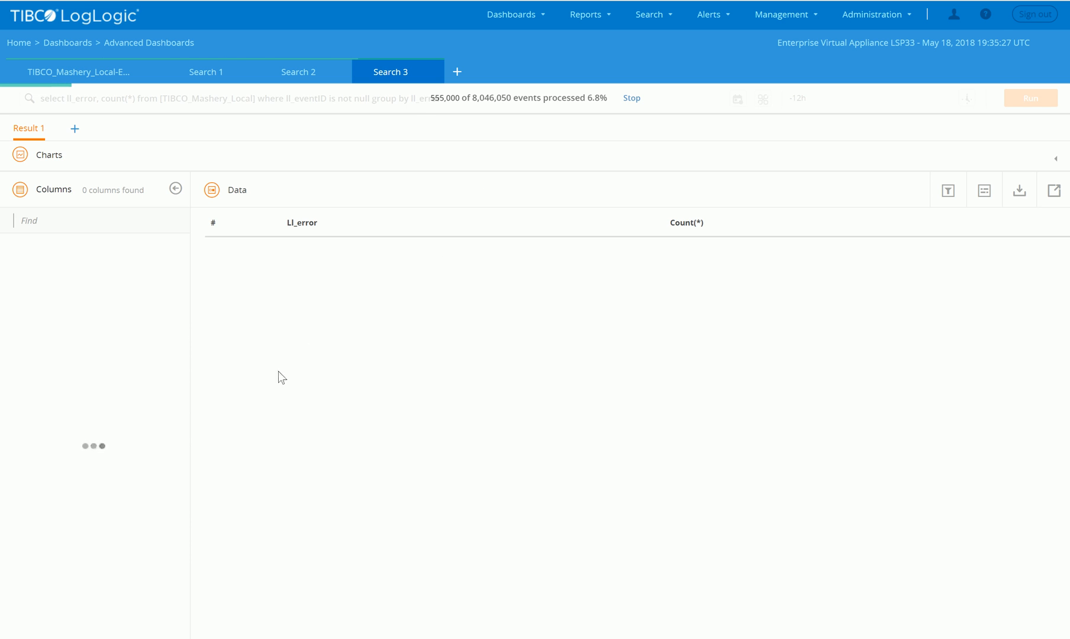
mouse_move(574, 229)
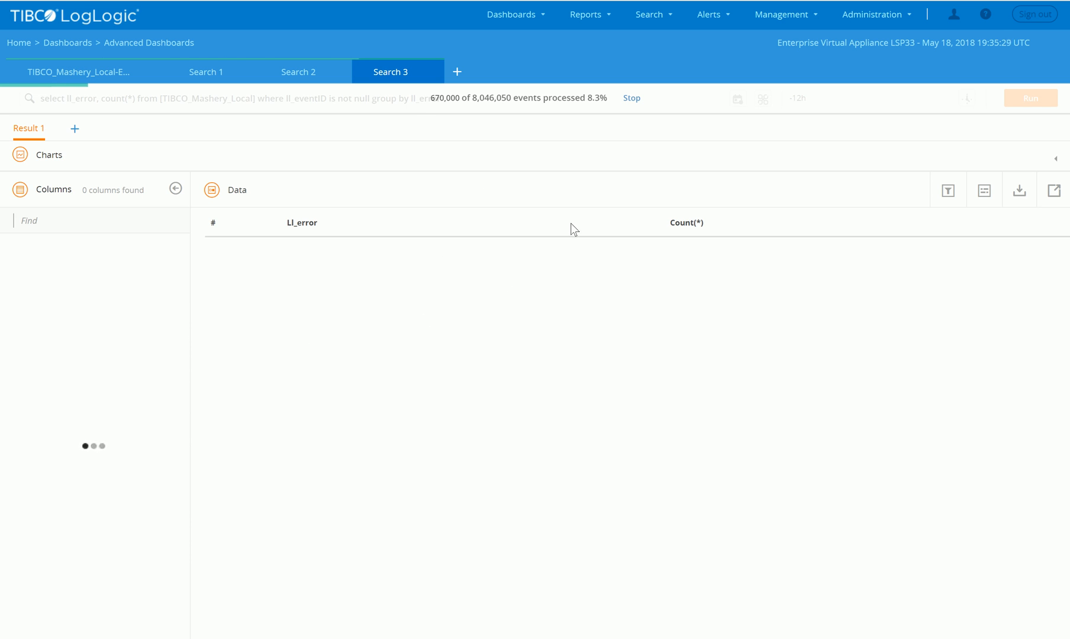
mouse_move(554, 24)
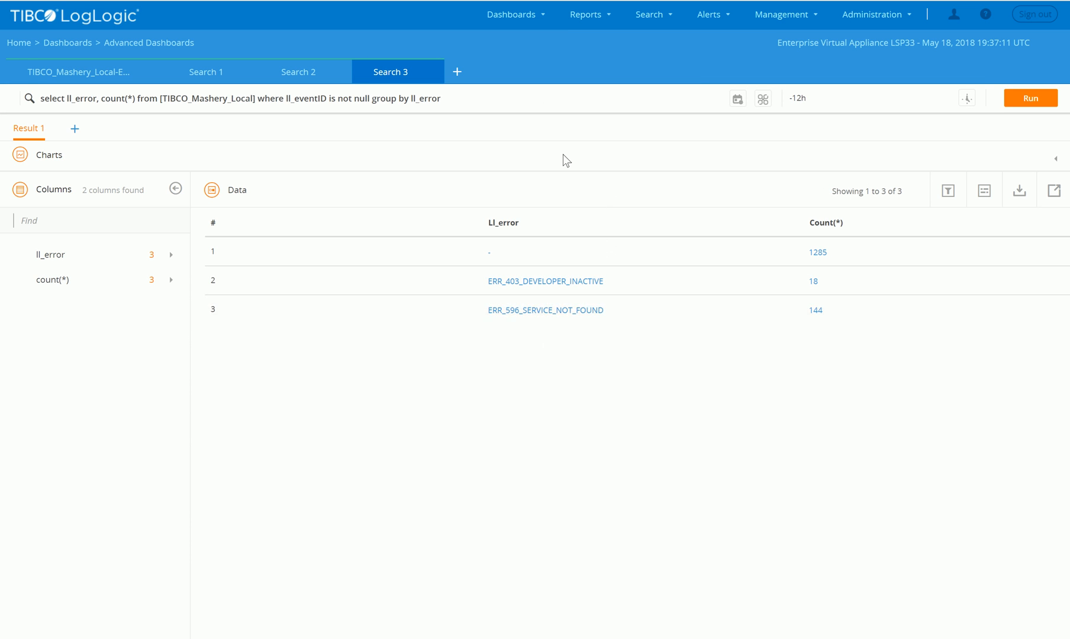
mouse_move(531, 255)
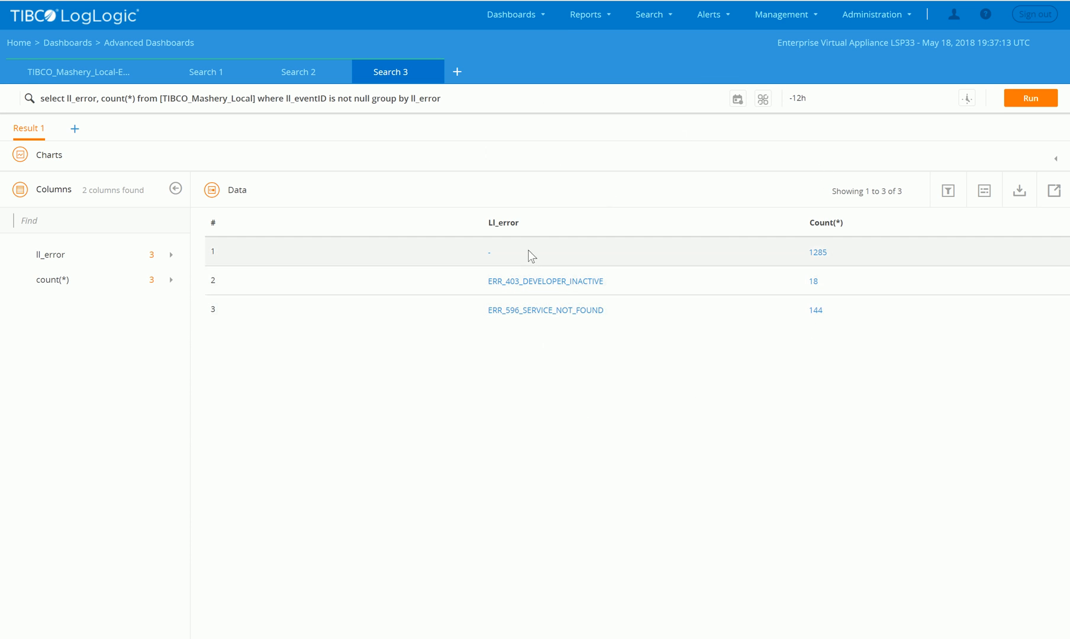
mouse_move(806, 327)
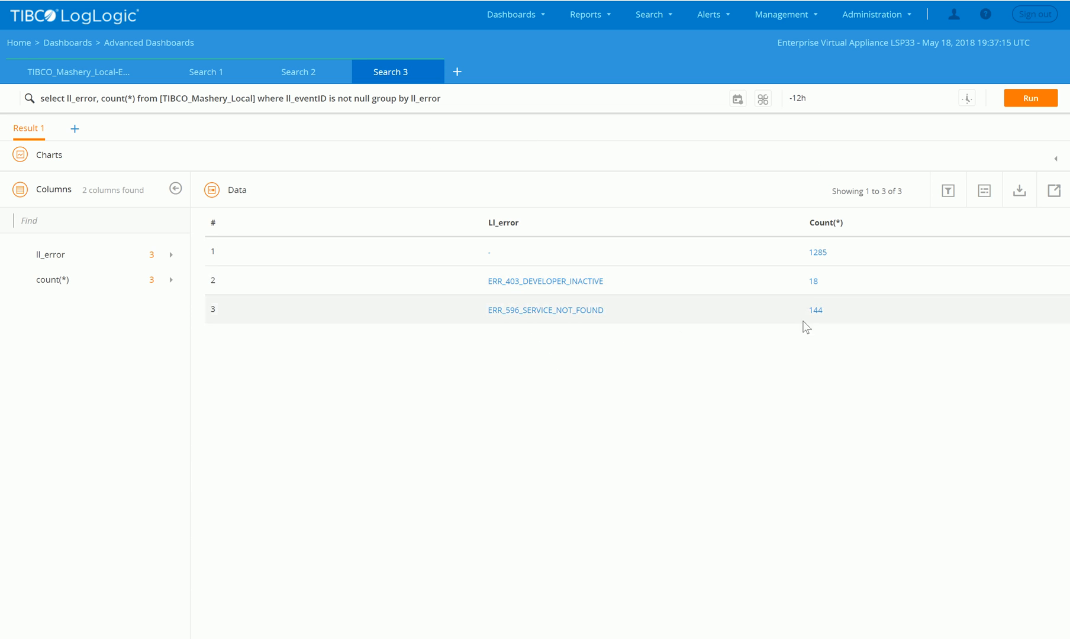
mouse_move(683, 325)
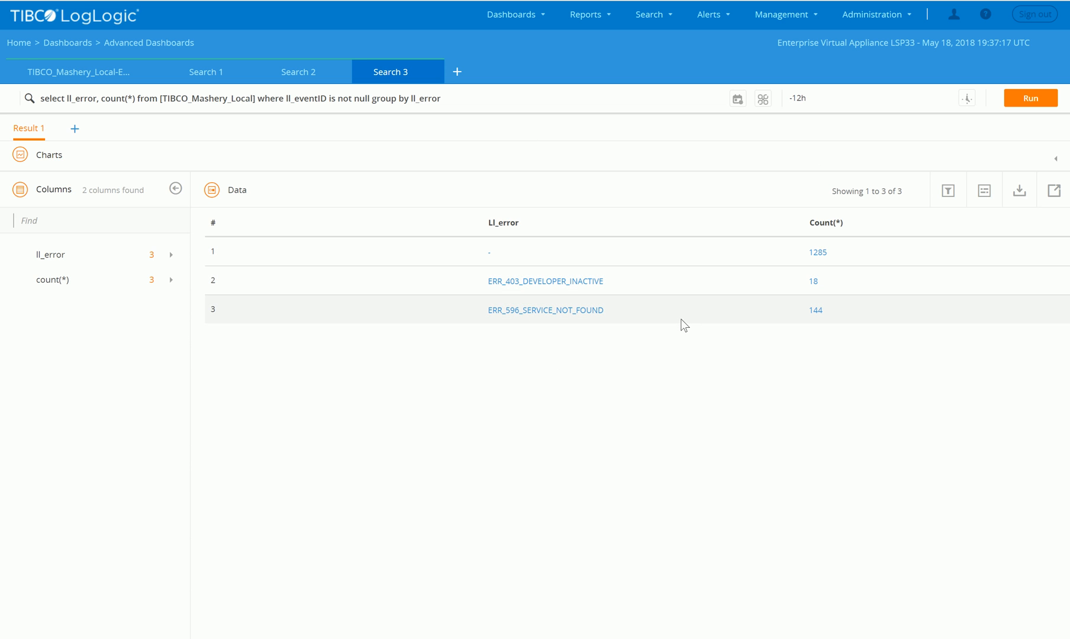